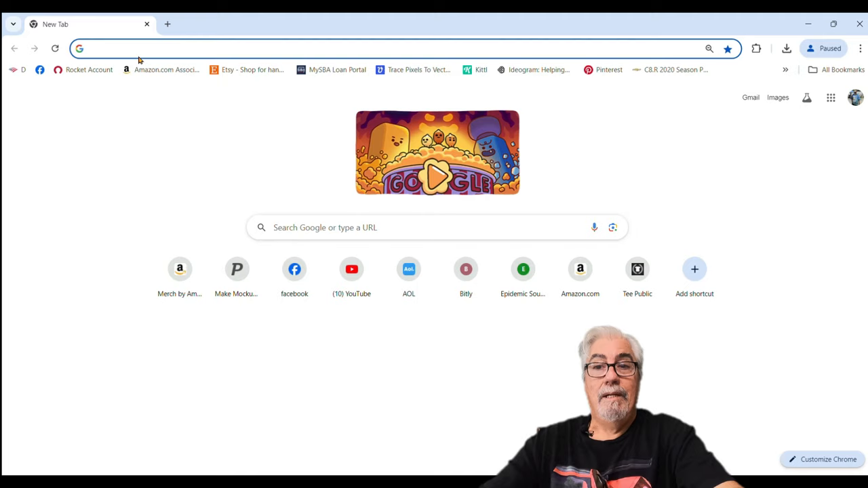
# - Go to chevy.com and open the Chevrolet Cars, Trucks, SUVs homepage
pyautogui.write('chevy.com')
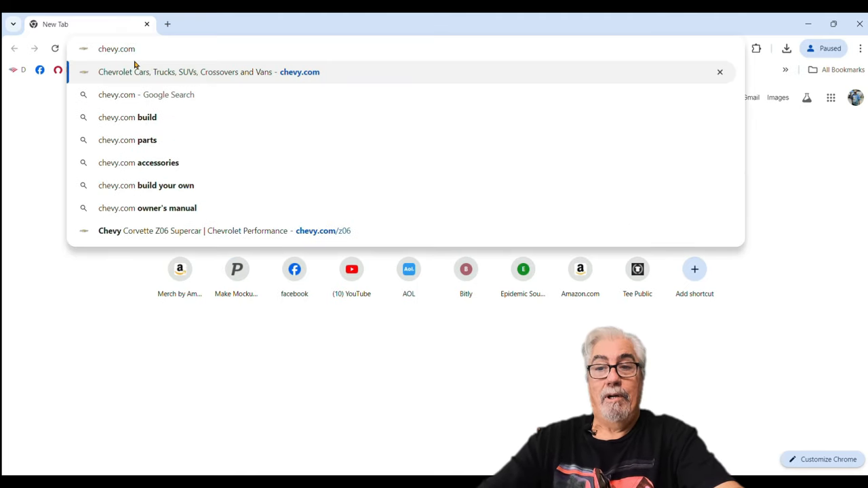
pyautogui.click(203, 72)
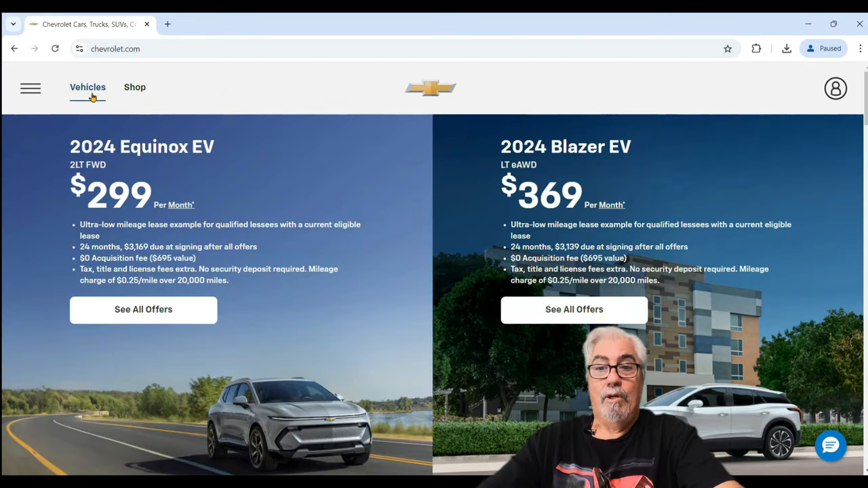
# - Browse Vehicles > Performance to the Corvette Z06 and start Build & Buy
pyautogui.click(88, 87)
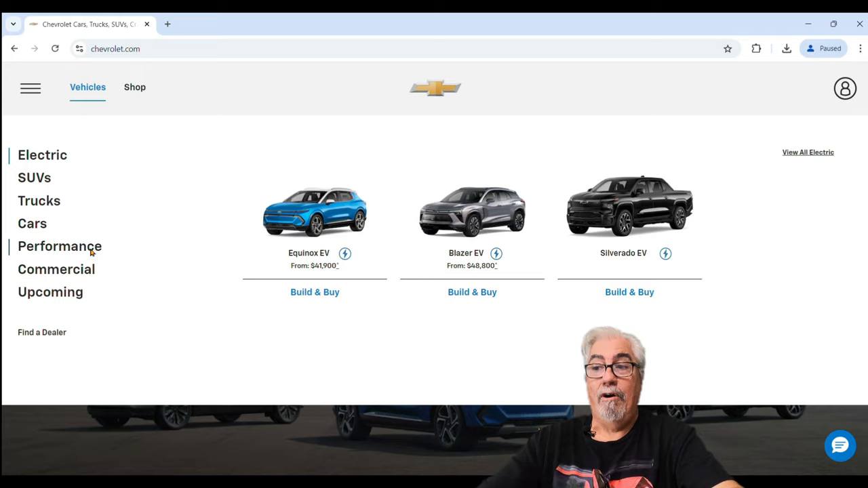
pyautogui.click(59, 246)
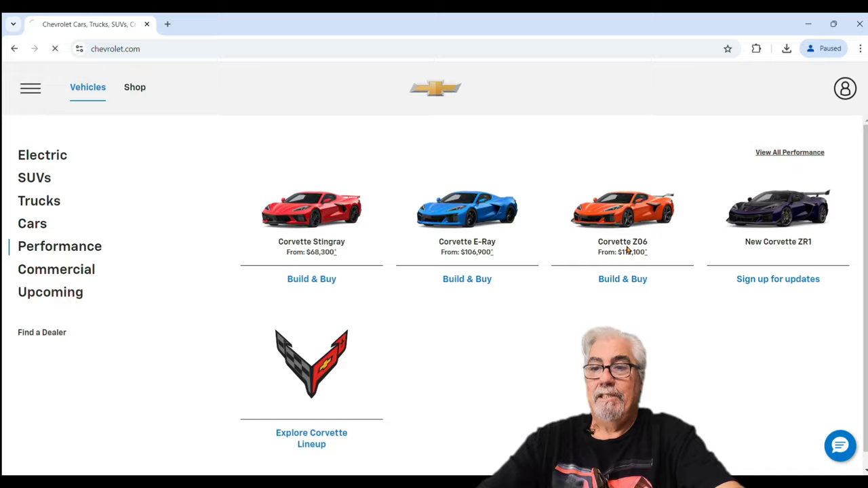
pyautogui.click(622, 241)
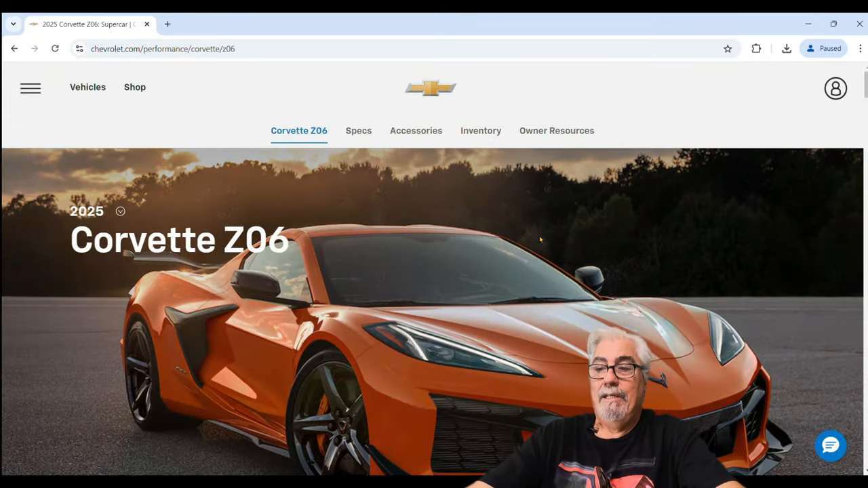
pyautogui.scroll(-3)
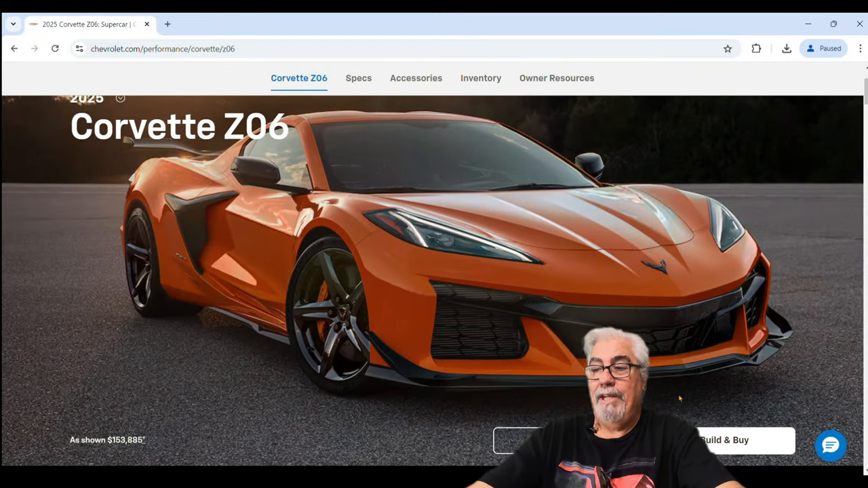
pyautogui.click(725, 441)
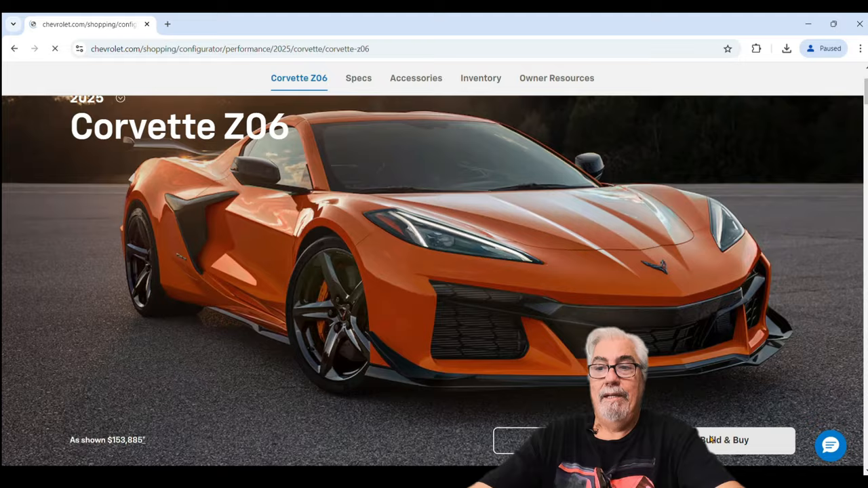
# - Switch the Z06 to the Convertible body style and move to the 3LZ trim choice
pyautogui.click(736, 440)
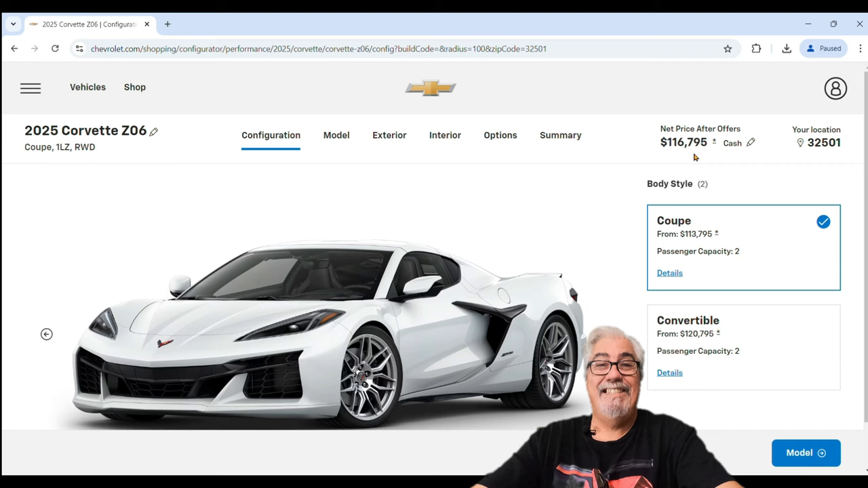
pyautogui.moveTo(601, 186)
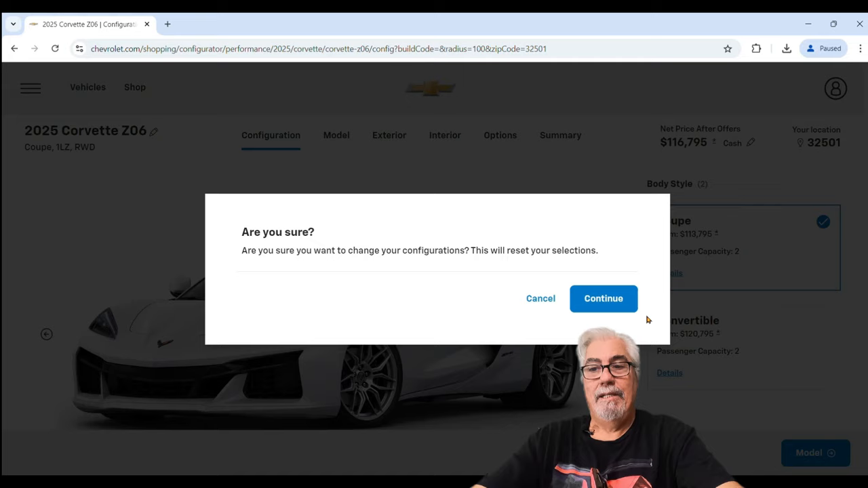
pyautogui.click(603, 298)
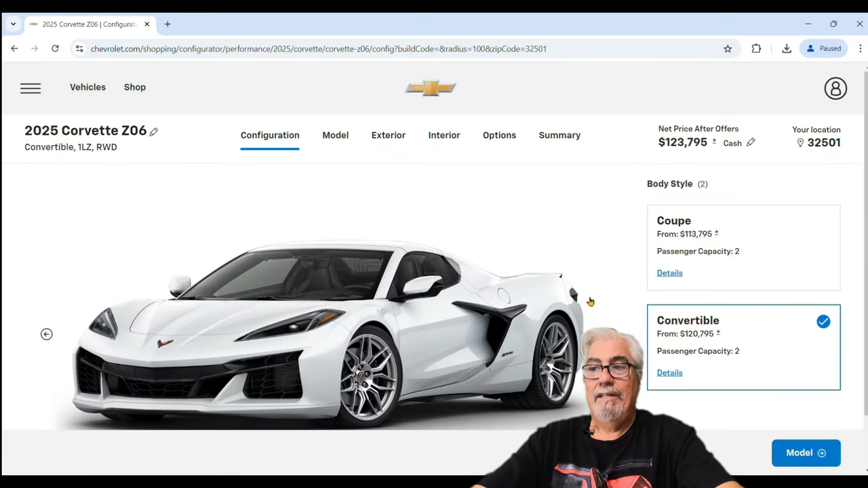
pyautogui.moveTo(654, 167)
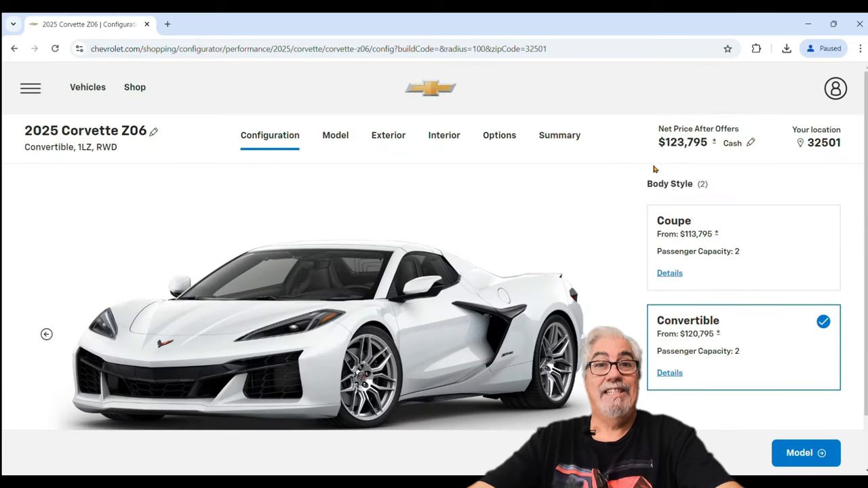
pyautogui.click(335, 135)
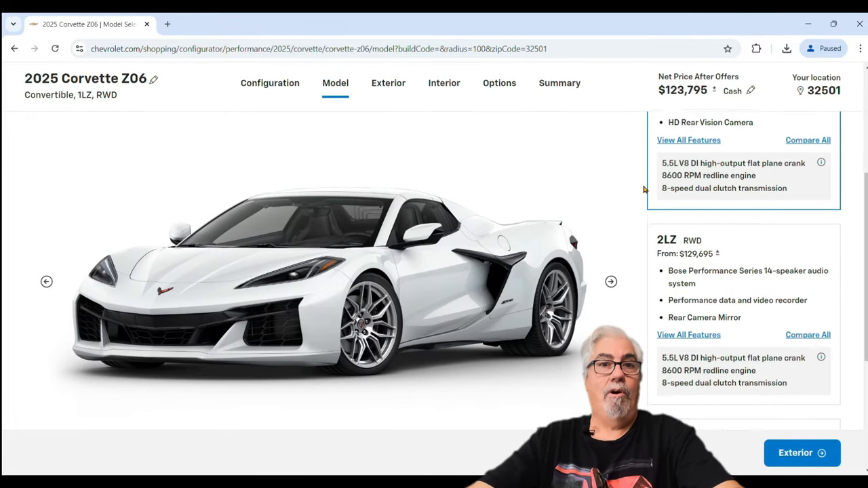
pyautogui.scroll(-3)
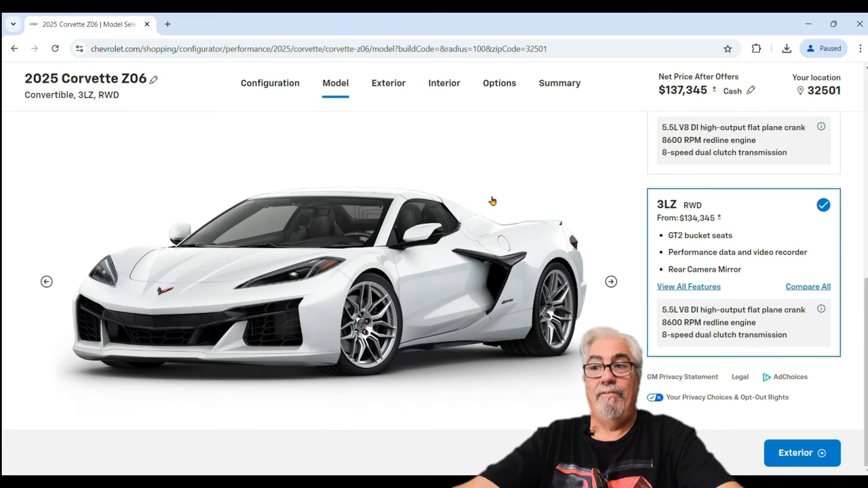
# - Paint the convertible Hysteria Purple Metallic
pyautogui.click(389, 83)
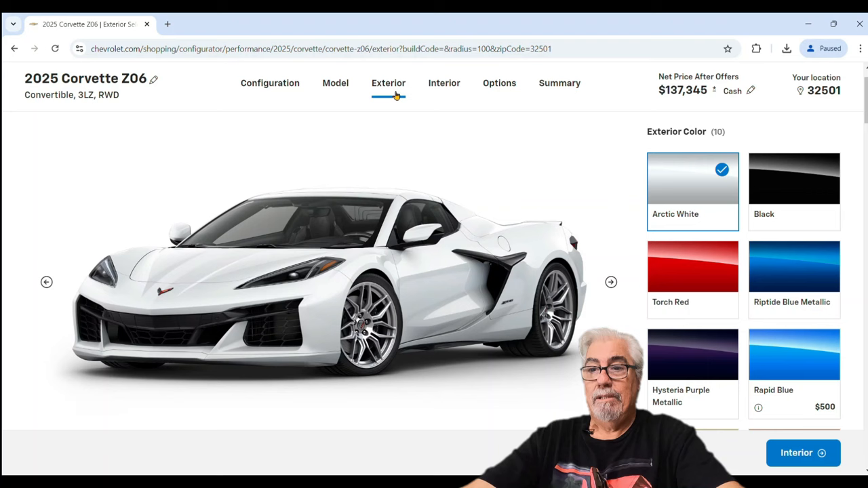
pyautogui.moveTo(514, 179)
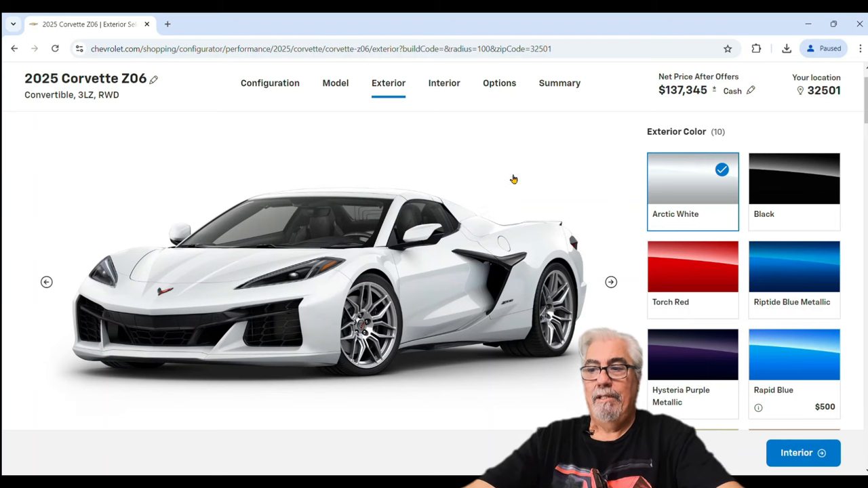
pyautogui.scroll(-3)
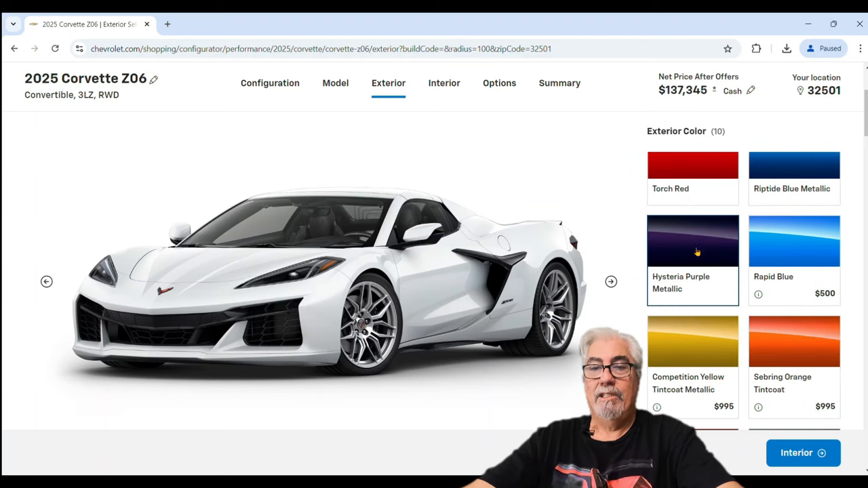
pyautogui.moveTo(688, 296)
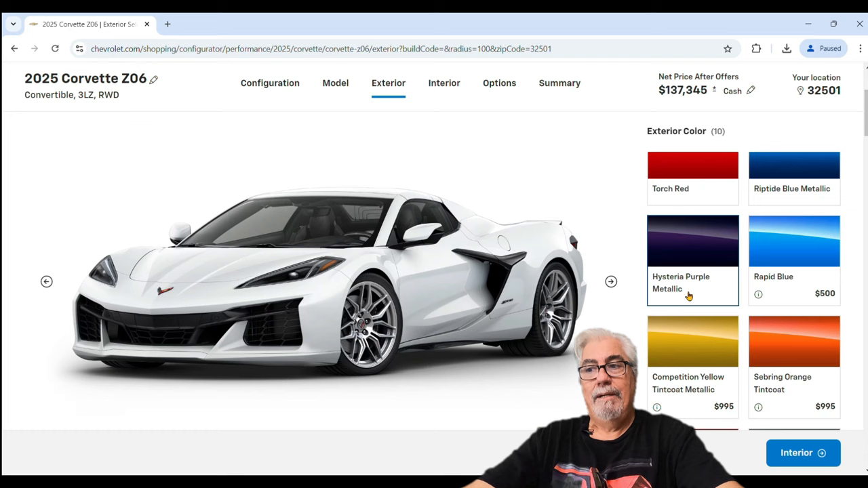
pyautogui.click(693, 241)
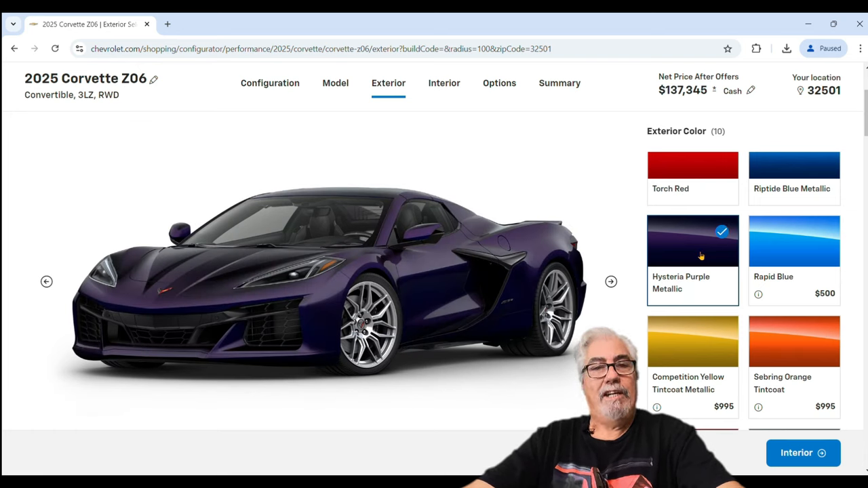
# - Add Carbon Flash-painted nacelles and roof hardtop, then browse the wheel choices
pyautogui.scroll(-3)
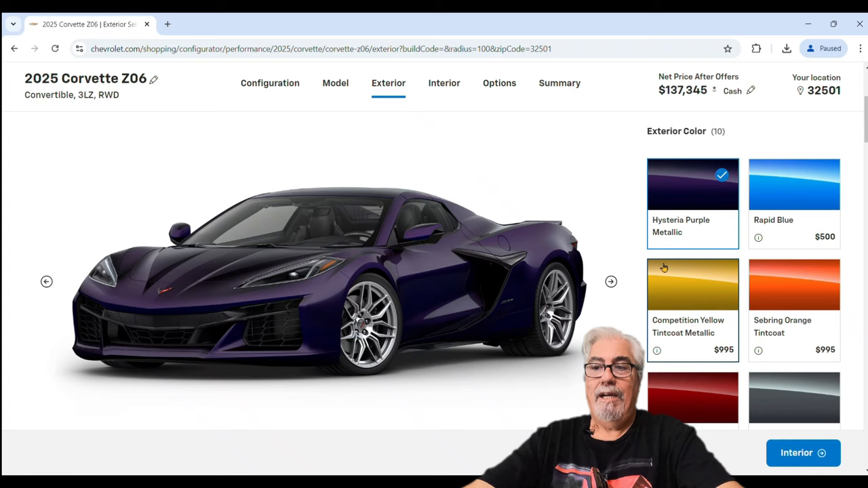
pyautogui.scroll(-3)
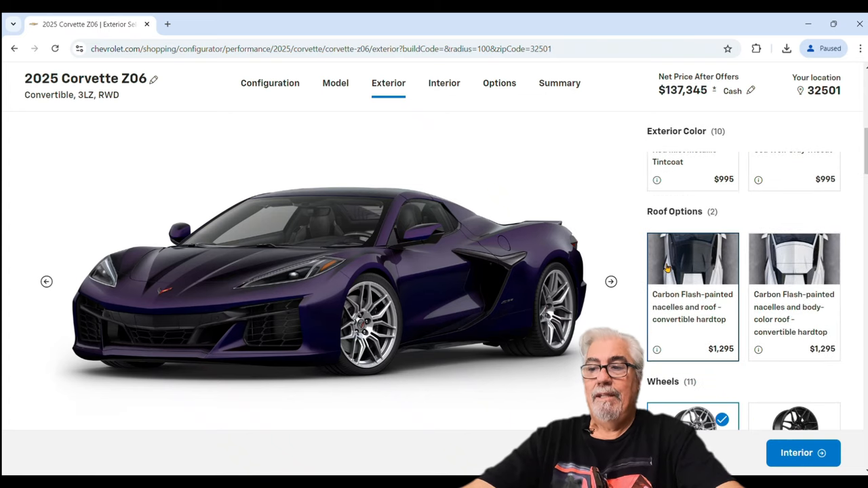
pyautogui.moveTo(683, 339)
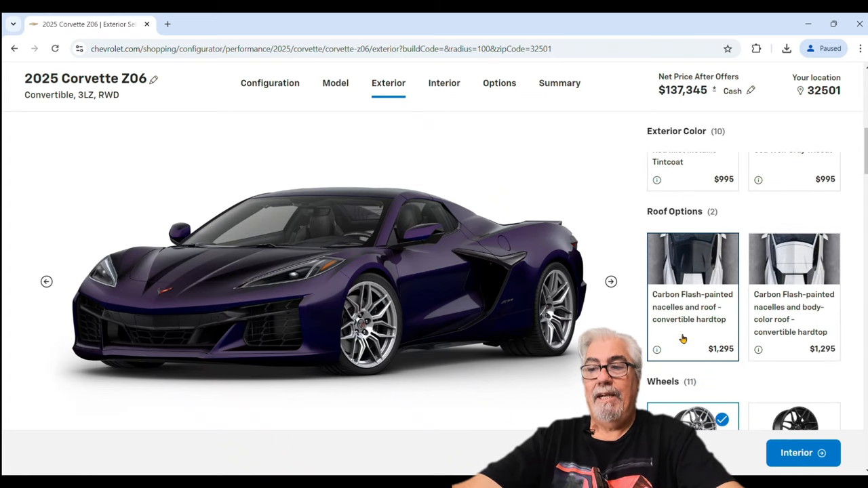
pyautogui.click(692, 259)
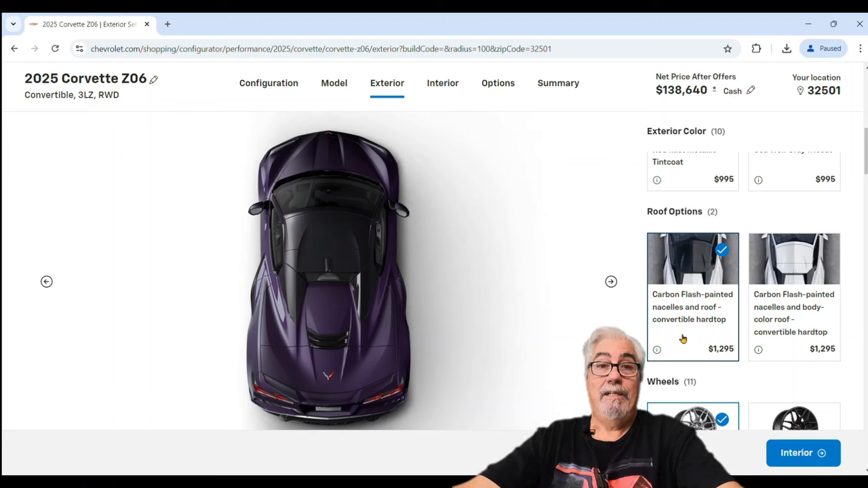
pyautogui.scroll(-3)
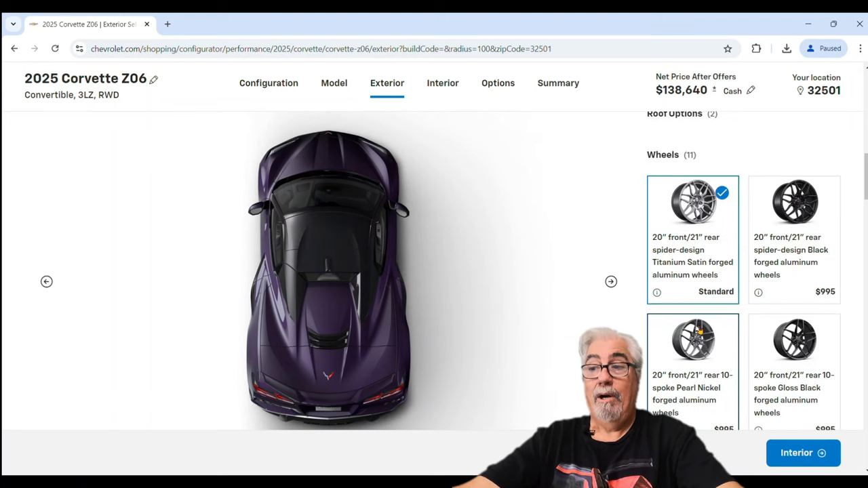
pyautogui.scroll(-3)
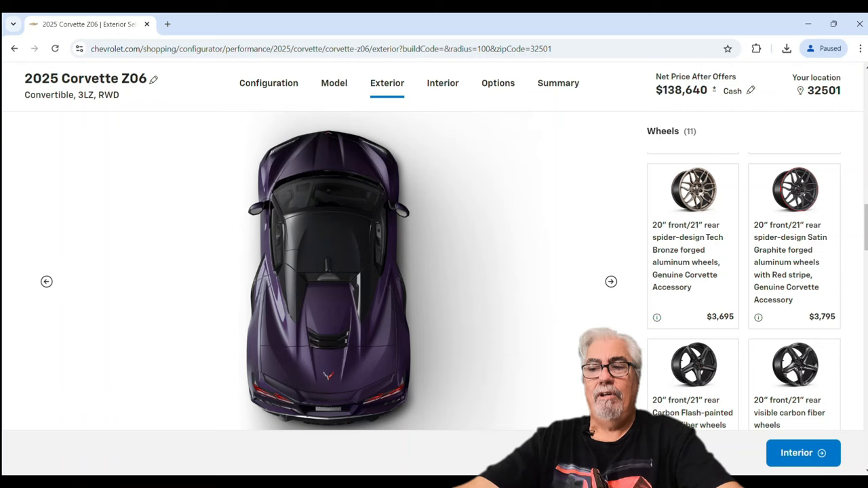
pyautogui.scroll(-3)
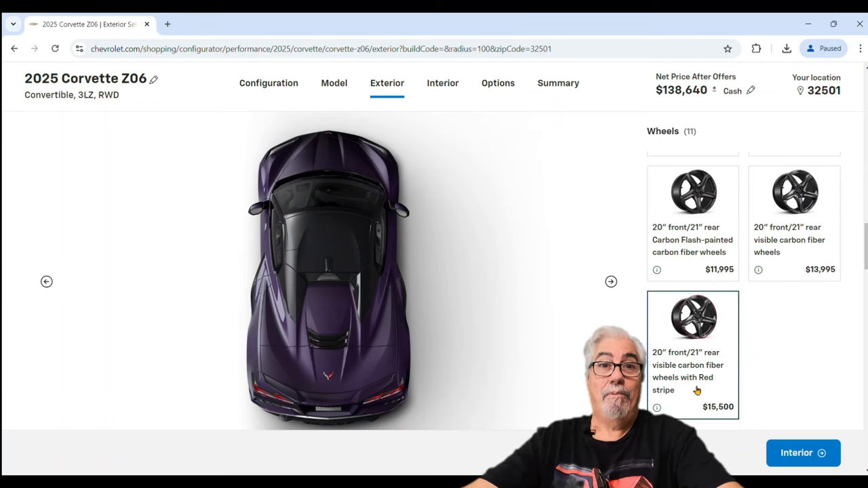
pyautogui.scroll(-3)
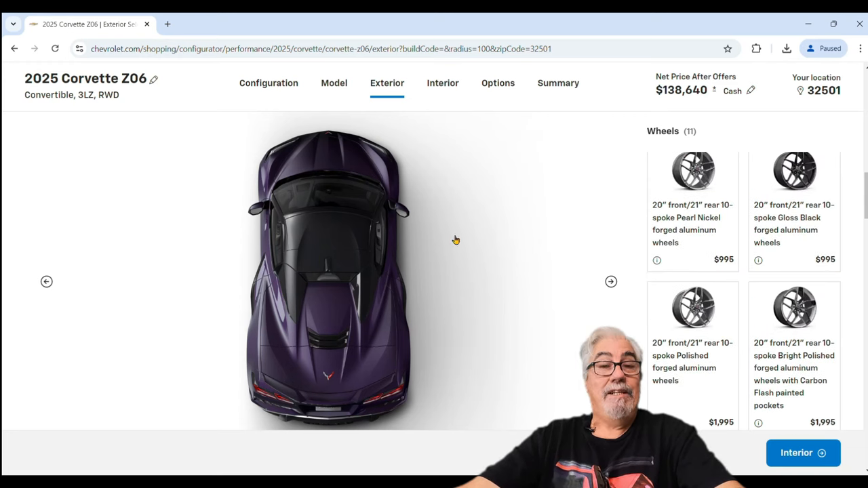
pyautogui.click(498, 83)
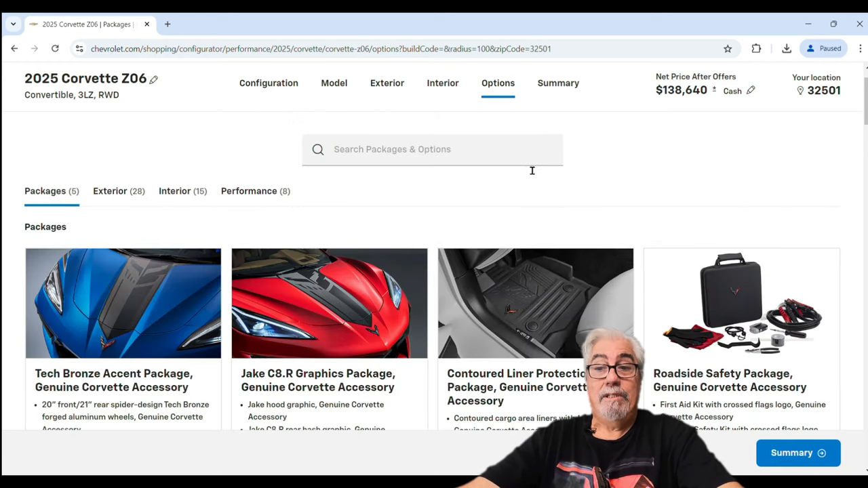
pyautogui.scroll(-3)
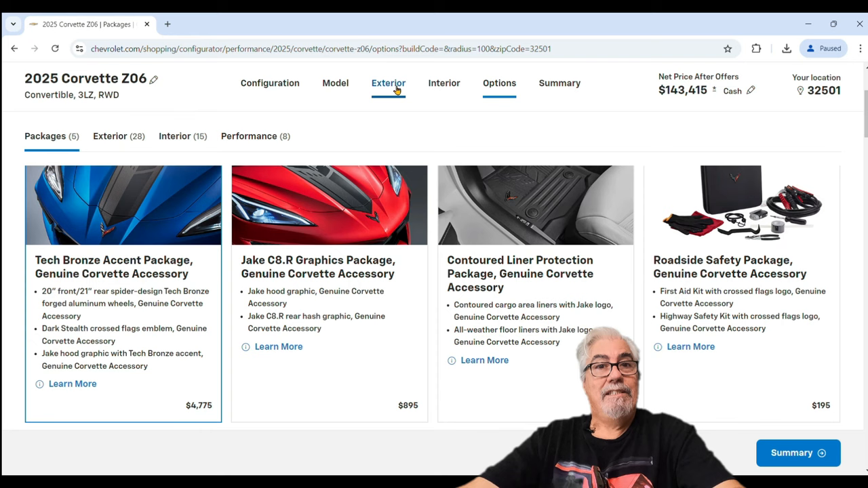
pyautogui.click(335, 82)
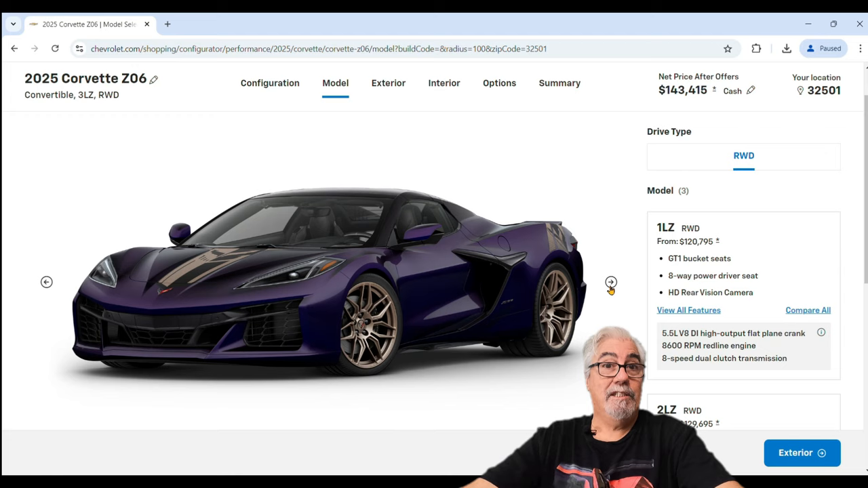
pyautogui.click(611, 282)
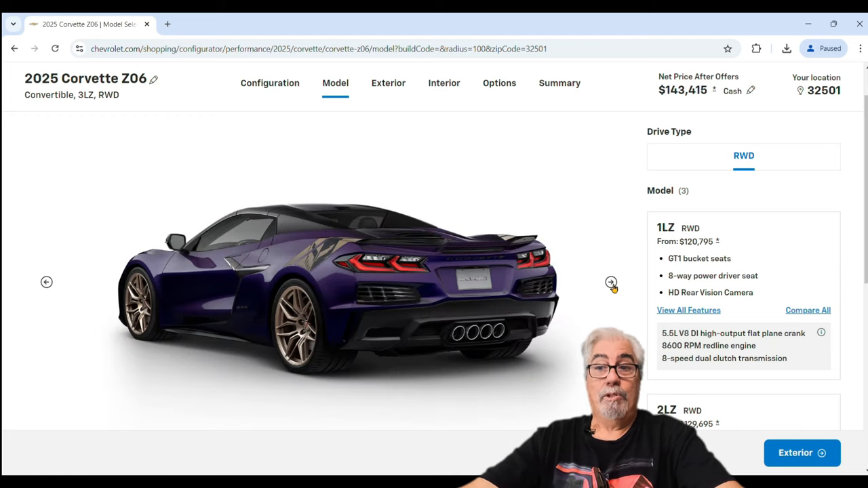
pyautogui.click(610, 282)
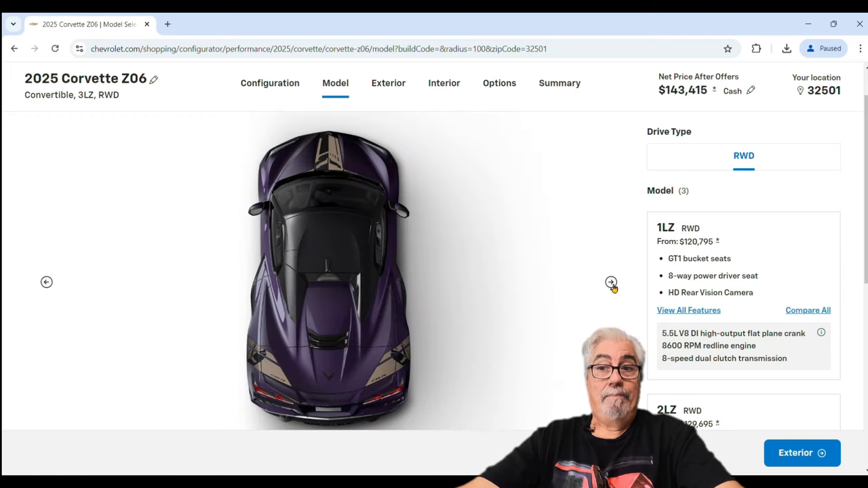
pyautogui.click(611, 283)
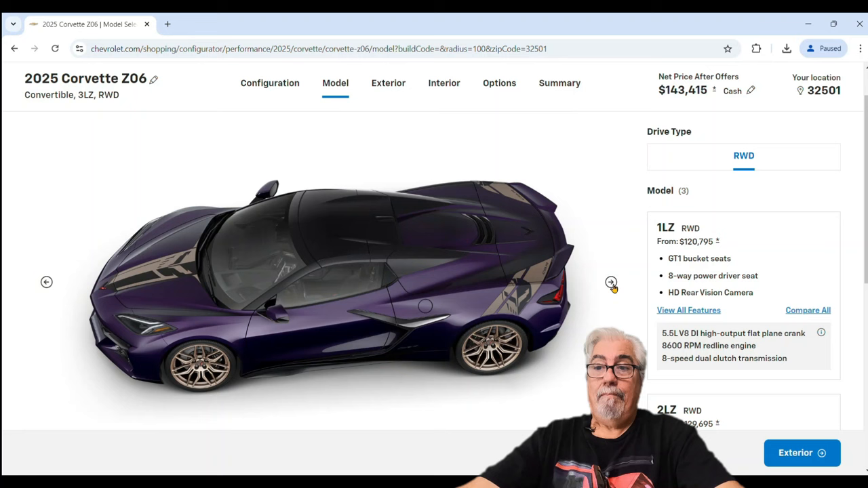
pyautogui.click(610, 282)
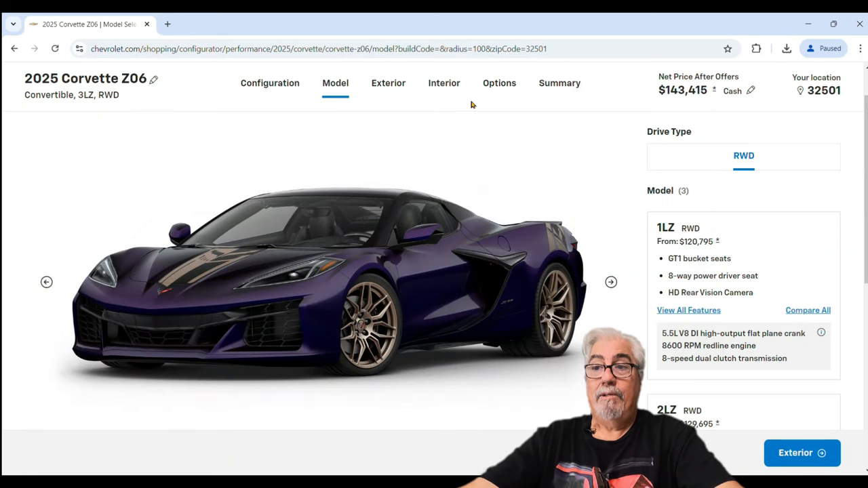
# - Choose Dark Gray Metallic-painted brake calipers, accepting the added Brembo carbon ceramic brakes
pyautogui.click(387, 83)
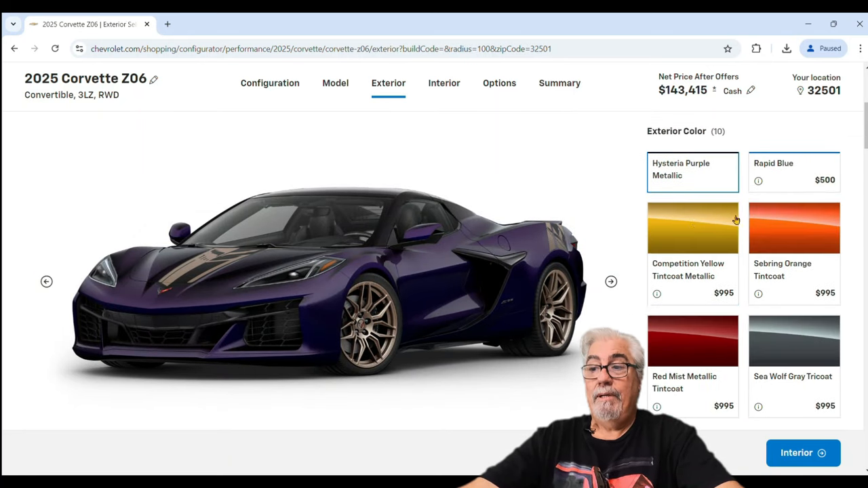
pyautogui.scroll(-3)
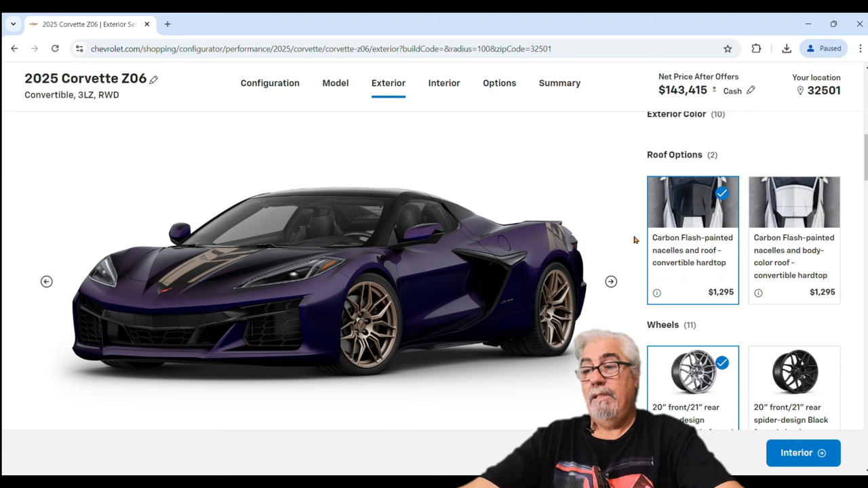
pyautogui.scroll(-3)
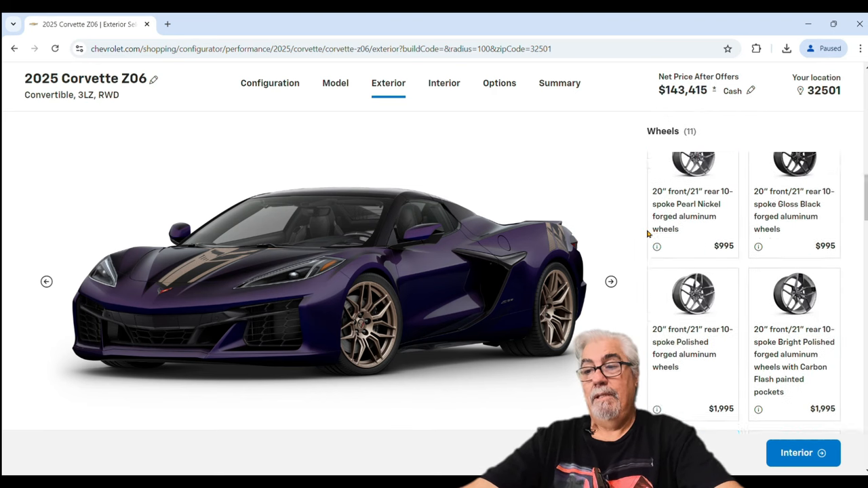
pyautogui.scroll(-3)
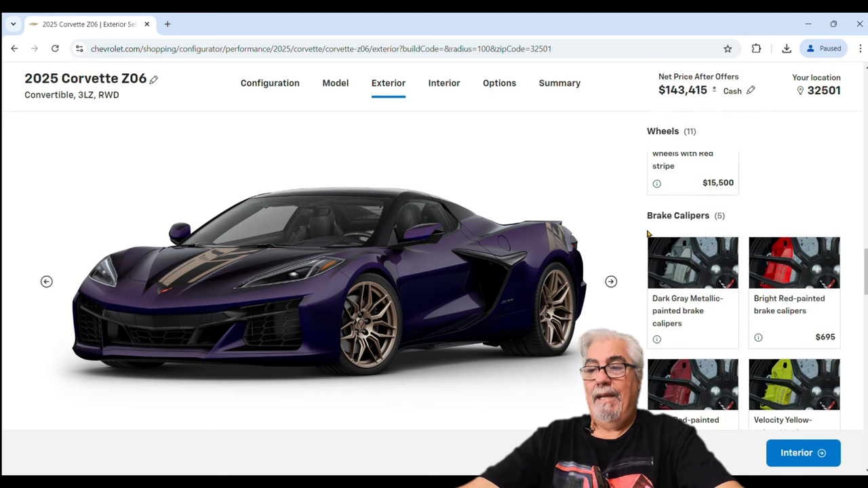
pyautogui.scroll(-3)
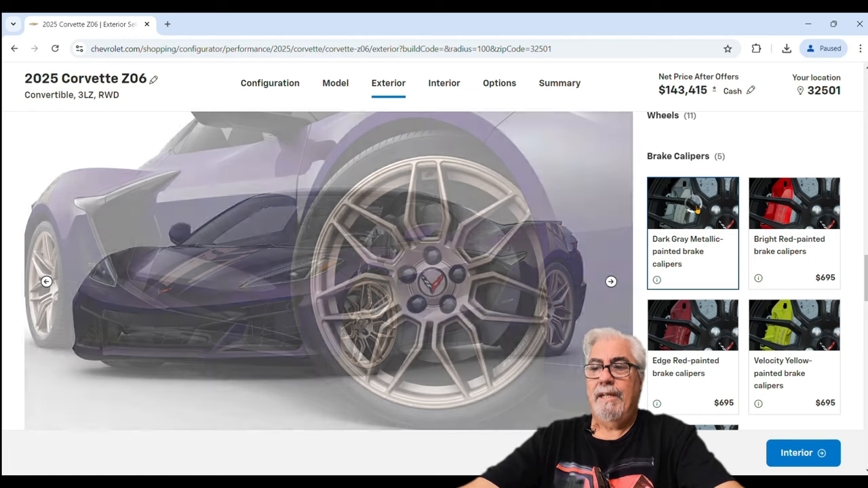
pyautogui.click(693, 202)
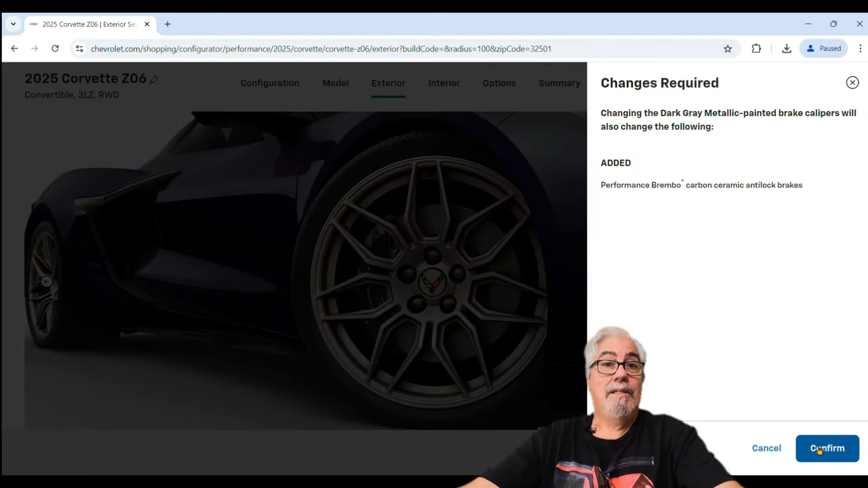
pyautogui.click(827, 449)
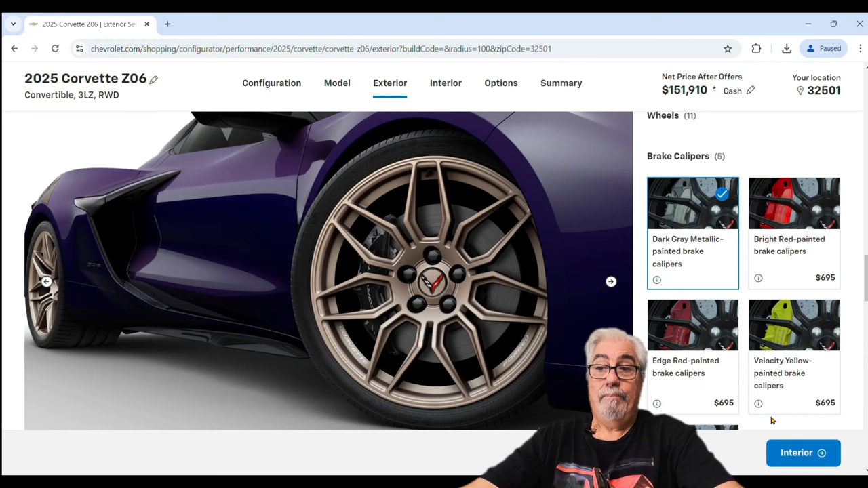
pyautogui.click(446, 83)
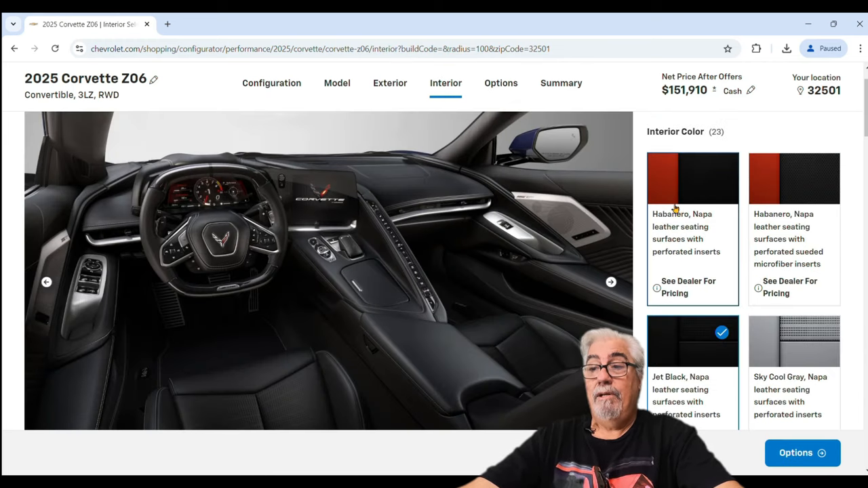
# - Choose Natural Napa leather with sueded microfiber inserts and accept the added steering wheel
pyautogui.scroll(-3)
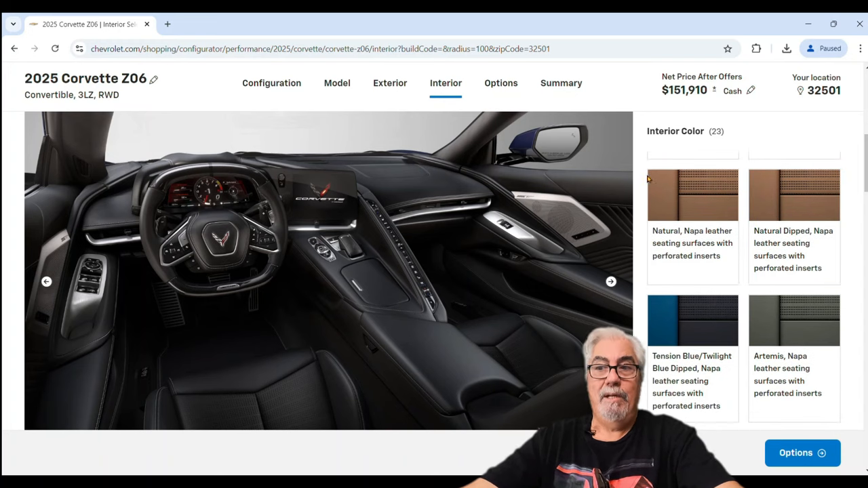
pyautogui.click(693, 196)
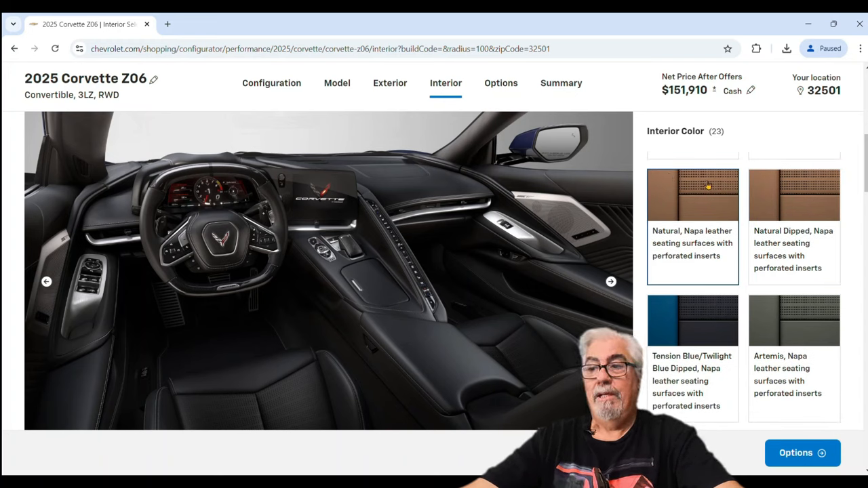
pyautogui.scroll(-3)
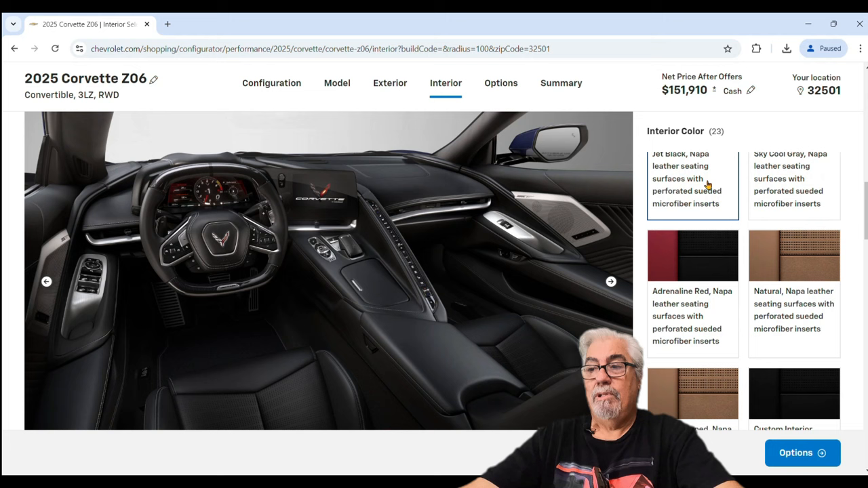
pyautogui.click(794, 258)
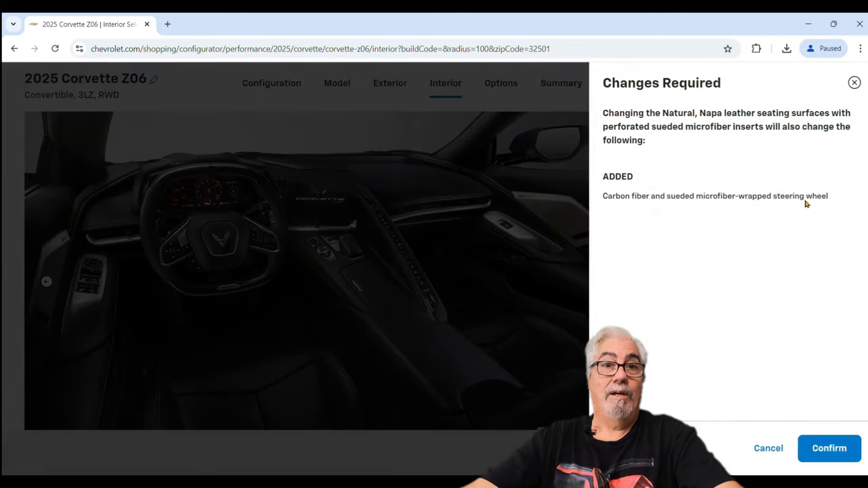
pyautogui.click(828, 448)
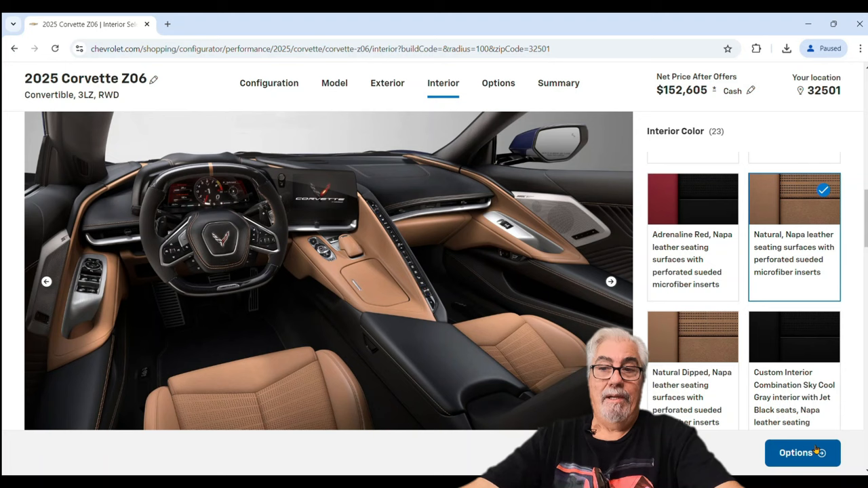
# - Add a $495 seat belt colour to the build
pyautogui.scroll(-3)
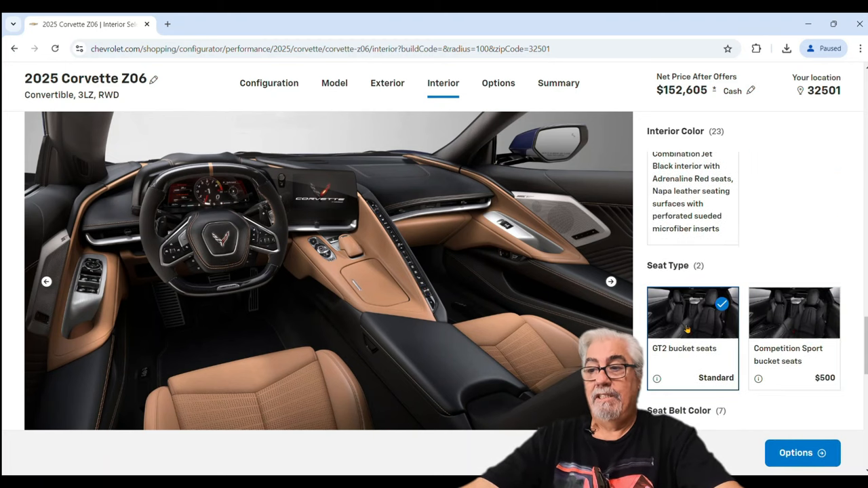
pyautogui.scroll(-3)
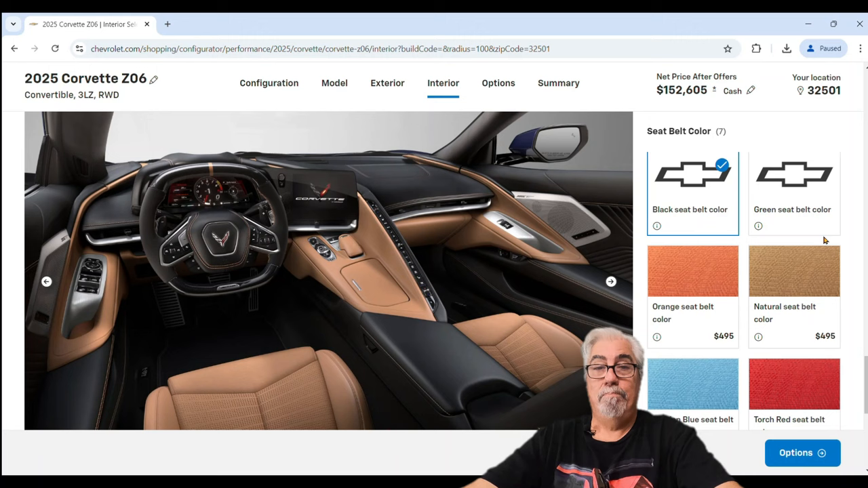
pyautogui.click(794, 271)
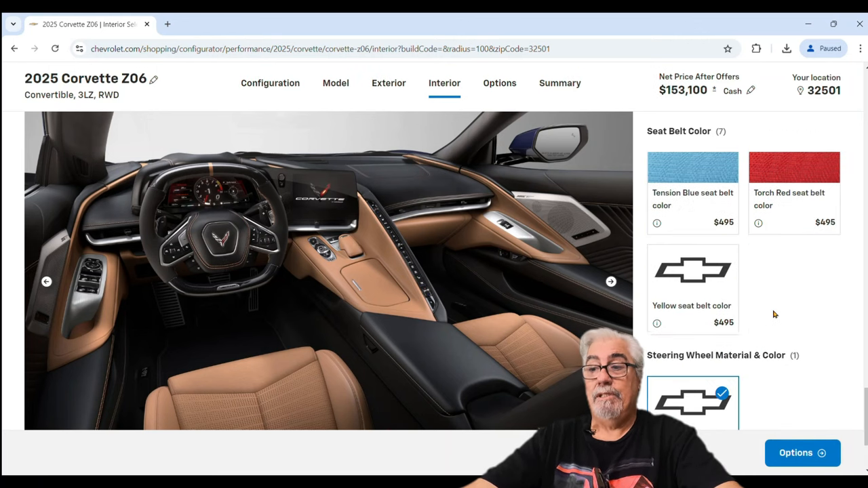
pyautogui.scroll(-3)
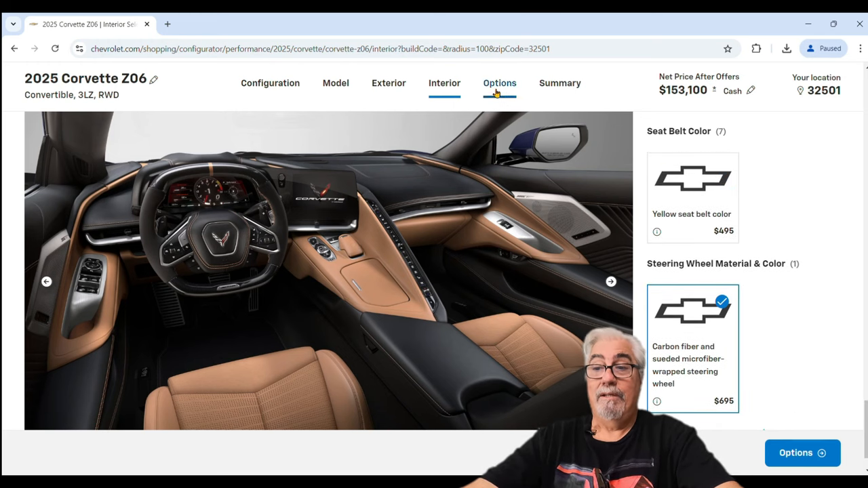
pyautogui.click(499, 83)
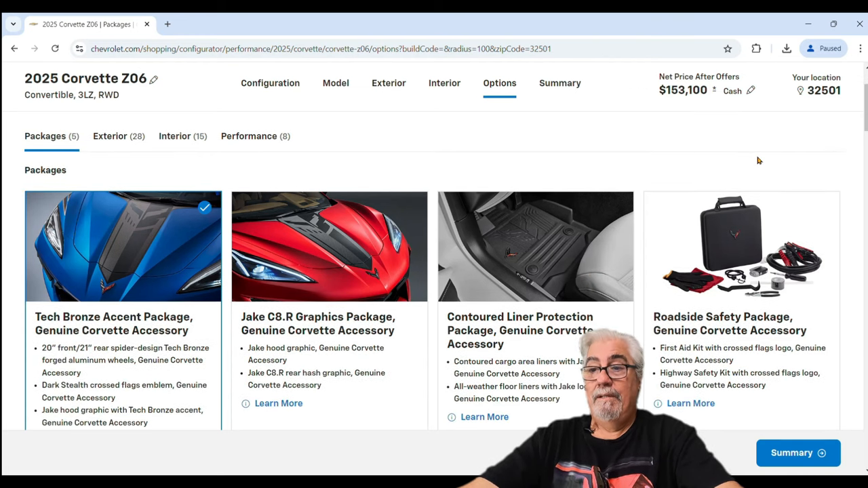
# - Add Carbon Flash-painted carbon fiber ground effects and the Visible Carbon Fiber Aero Package
pyautogui.scroll(-3)
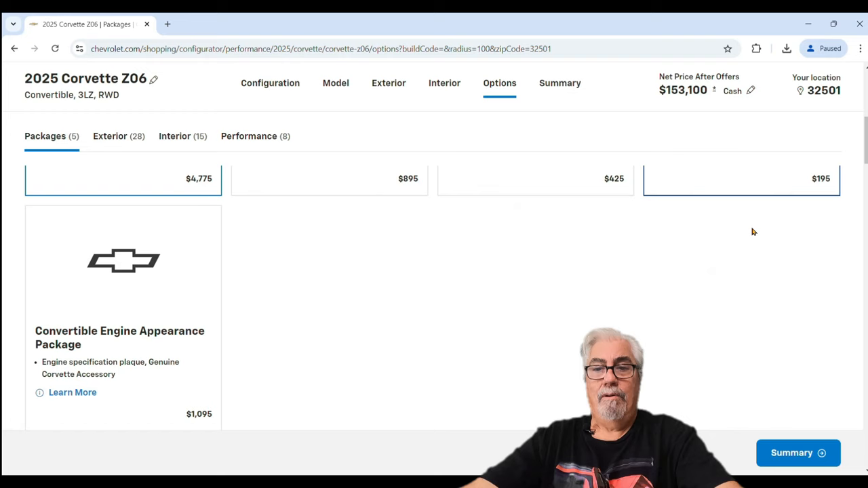
pyautogui.click(109, 136)
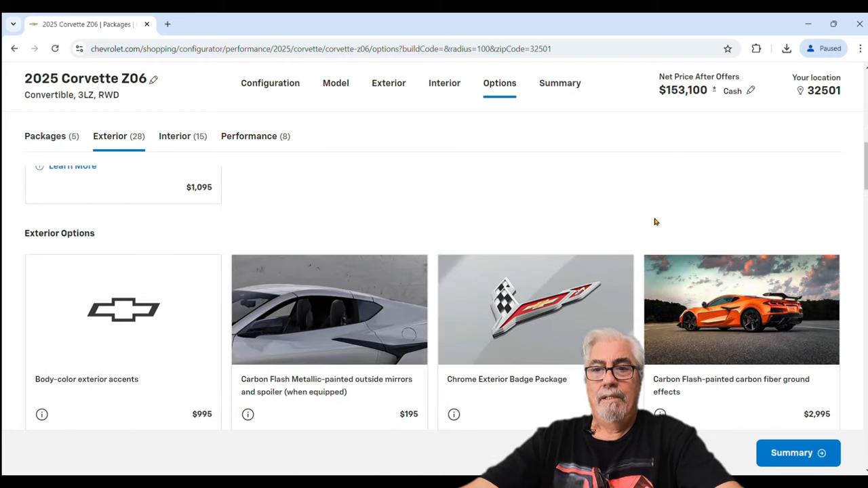
pyautogui.click(741, 308)
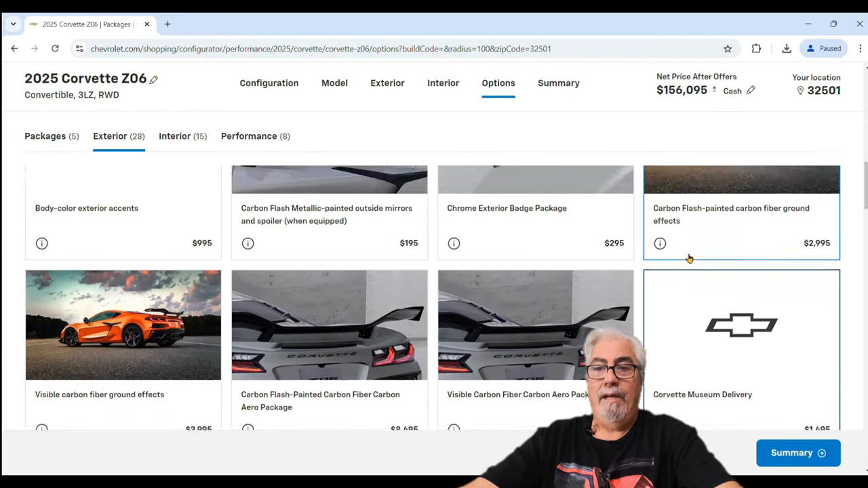
pyautogui.scroll(-3)
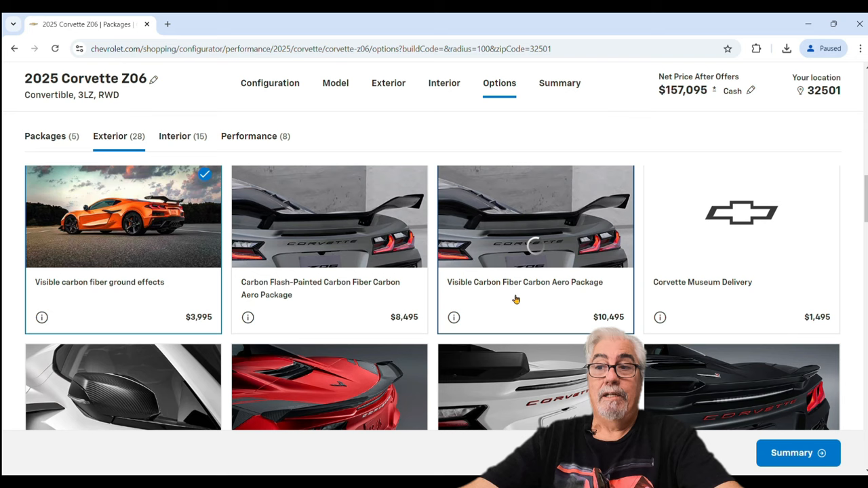
pyautogui.click(535, 217)
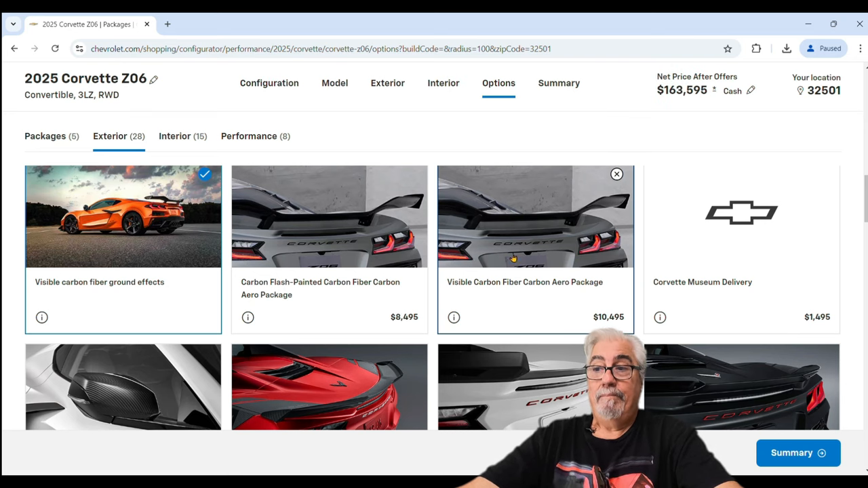
# - Add the Tech Bronze accent Jake C8.R rear hash graphic
pyautogui.scroll(-3)
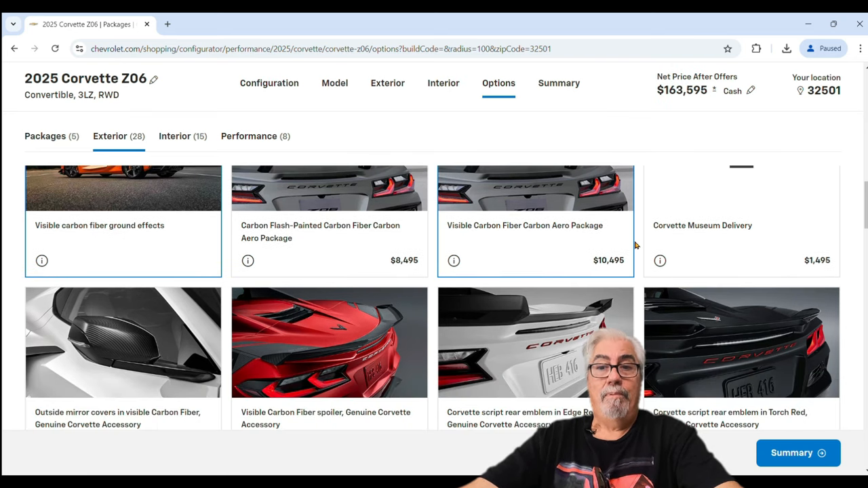
pyautogui.scroll(-3)
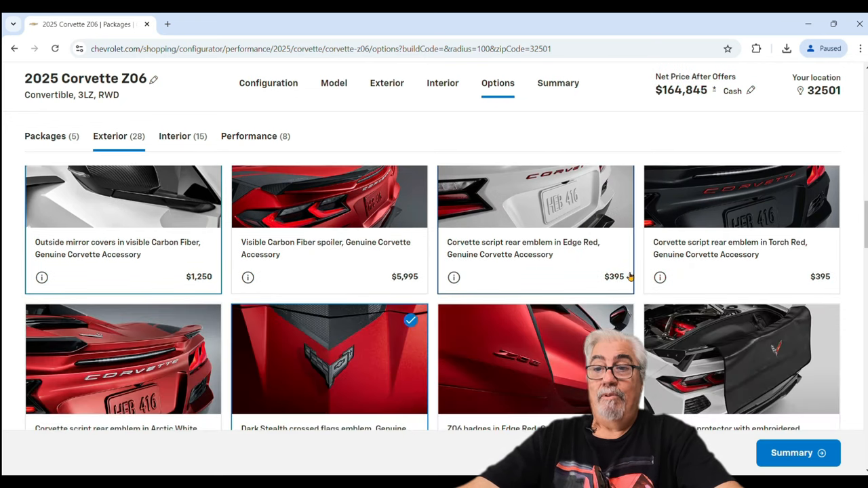
pyautogui.scroll(-3)
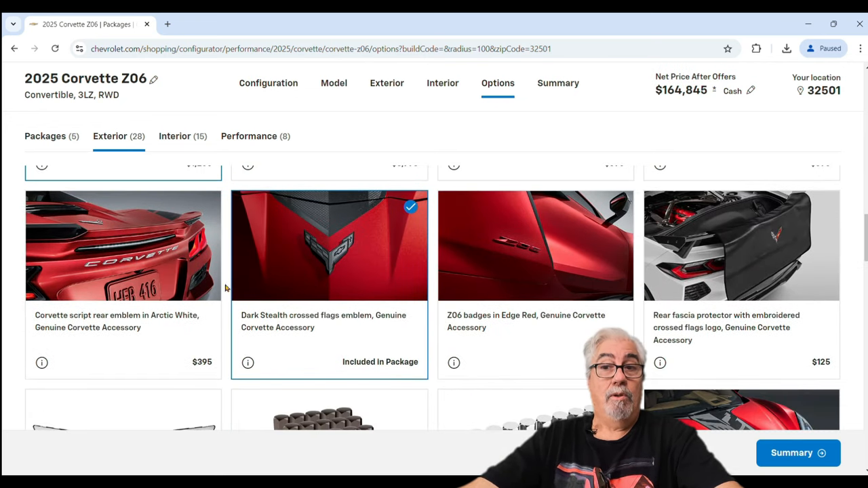
pyautogui.scroll(-3)
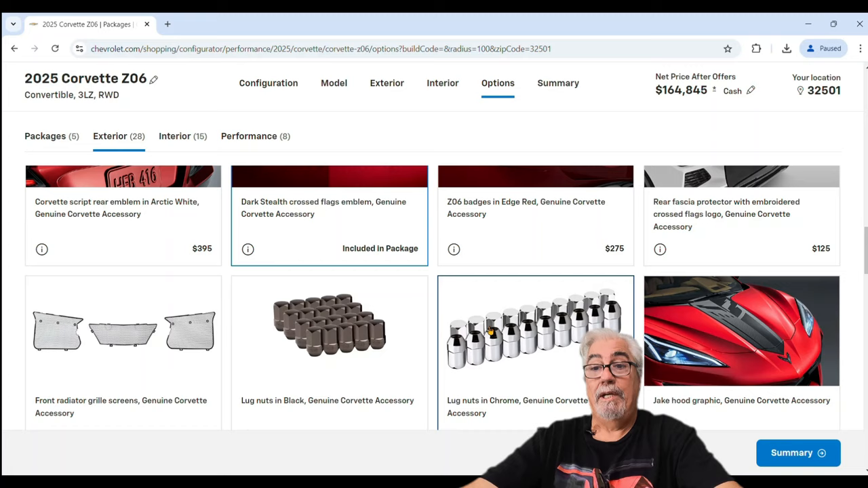
pyautogui.scroll(-3)
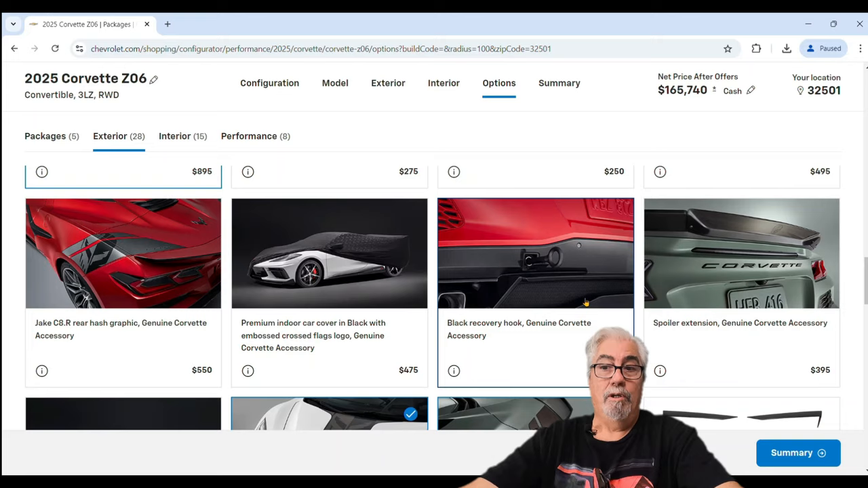
pyautogui.scroll(-3)
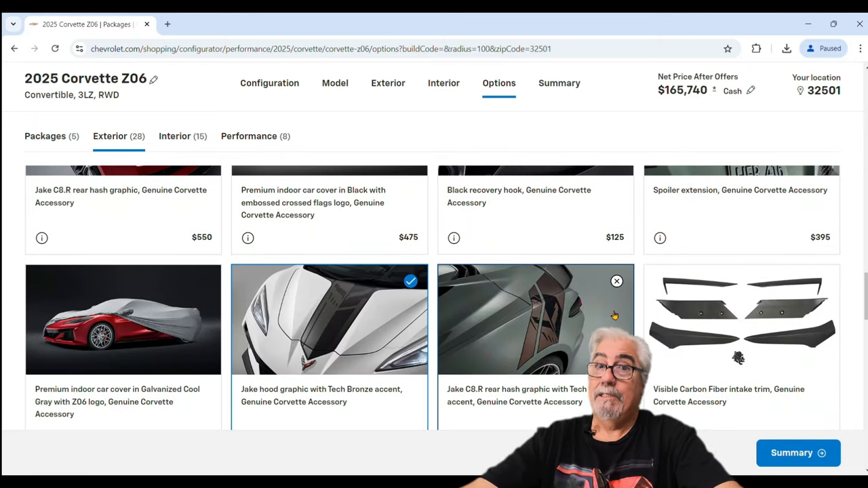
pyautogui.click(174, 136)
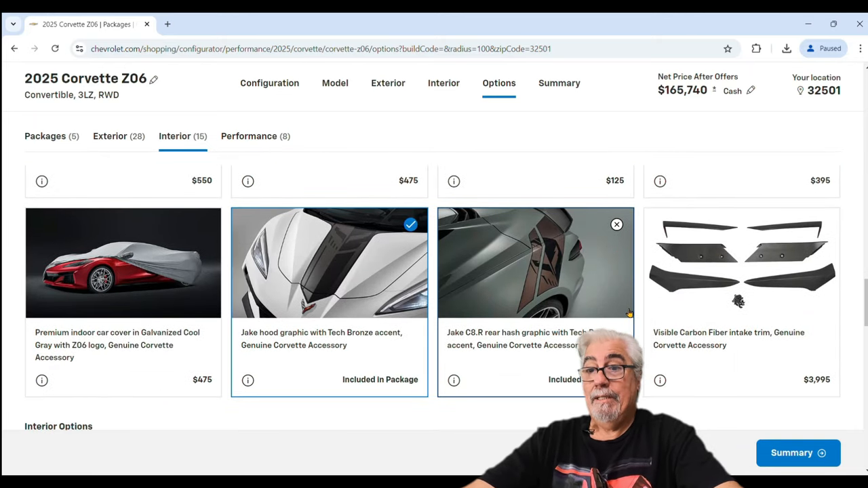
# - Add Carbon Fiber Interior Package Level 2 and two-tone seats
pyautogui.scroll(-3)
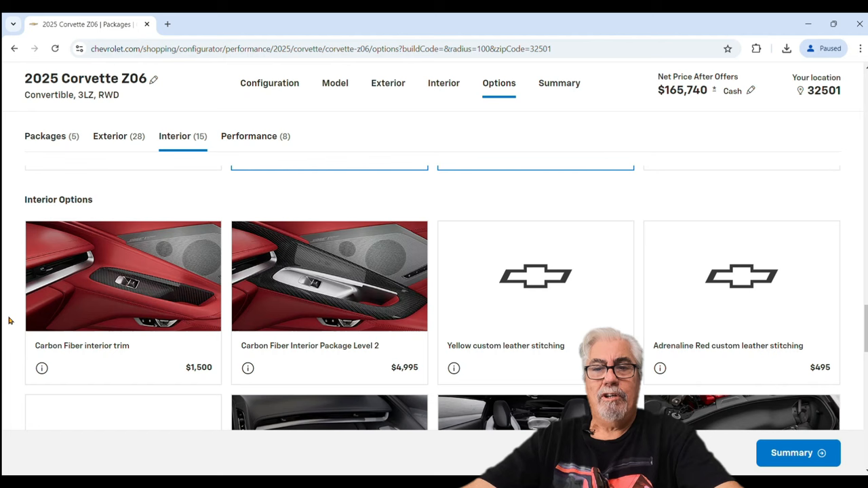
pyautogui.click(349, 307)
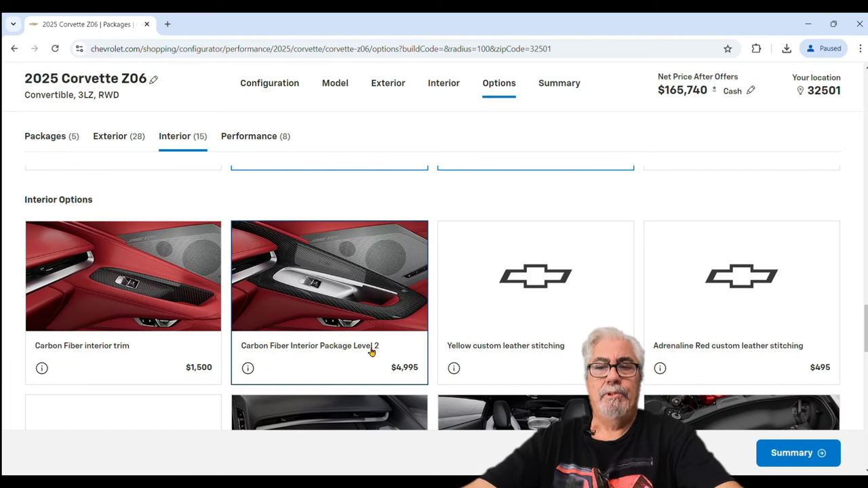
pyautogui.click(329, 276)
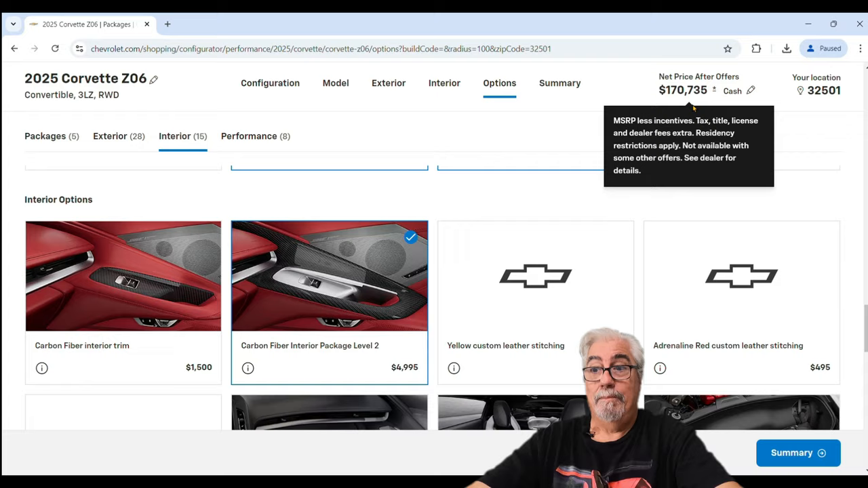
pyautogui.scroll(-3)
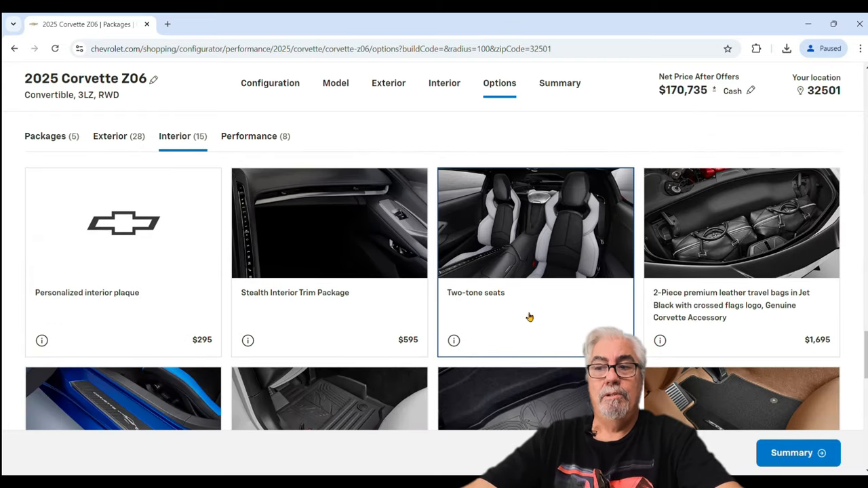
pyautogui.click(535, 224)
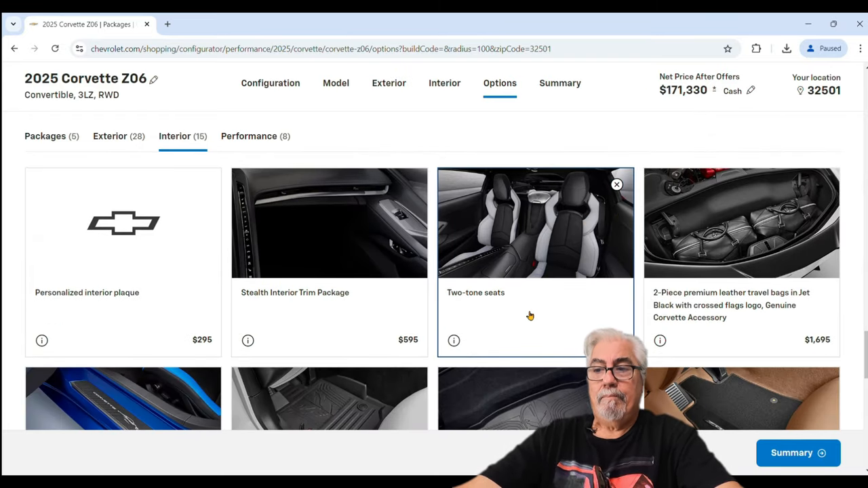
# - Add carbon fiber sill plates and premium carpeted floor mats
pyautogui.scroll(-3)
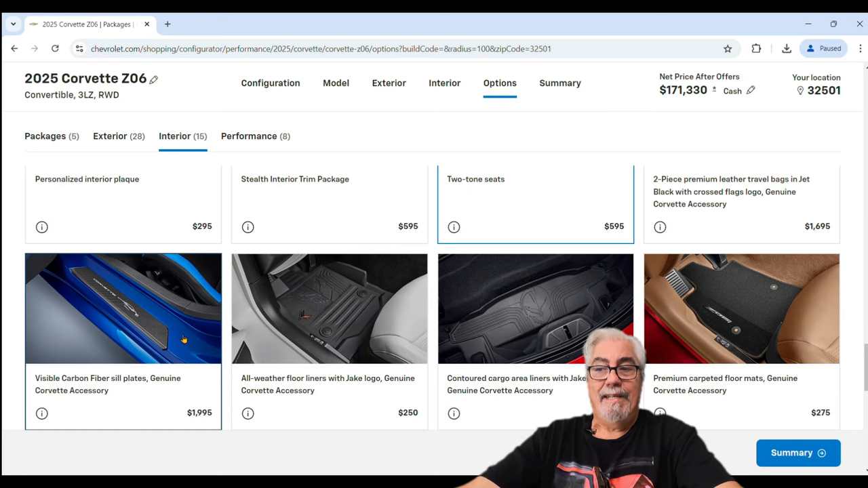
pyautogui.click(123, 309)
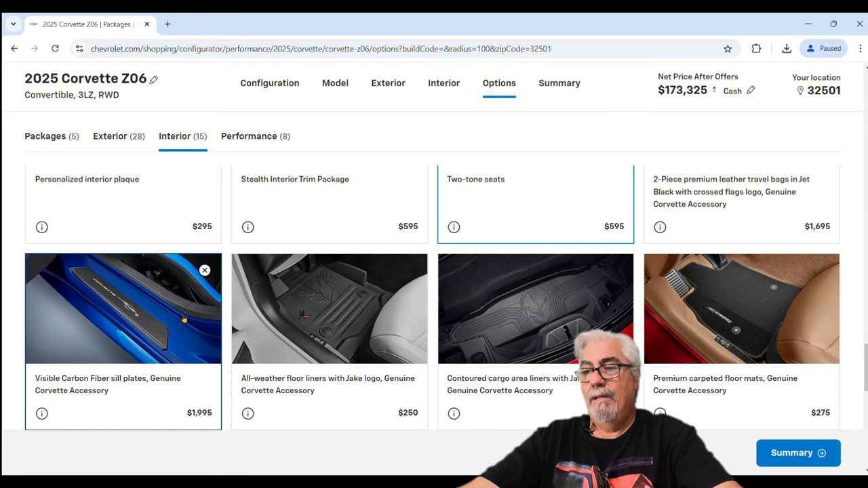
pyautogui.click(123, 319)
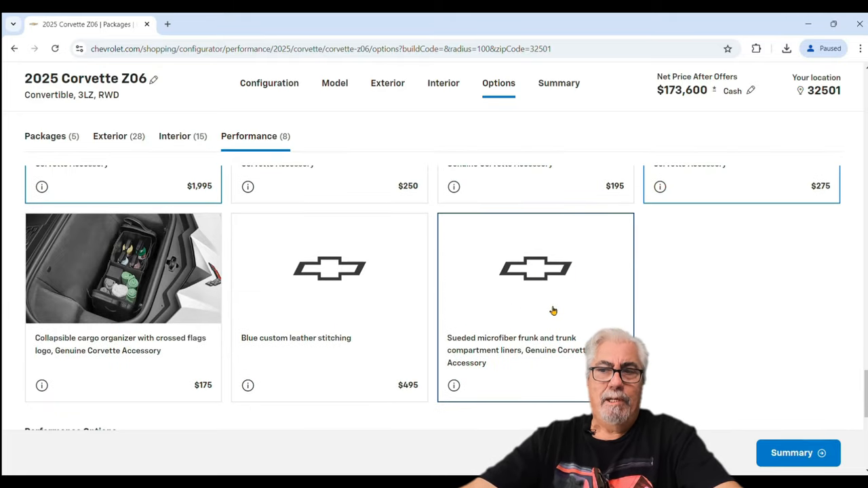
pyautogui.scroll(-3)
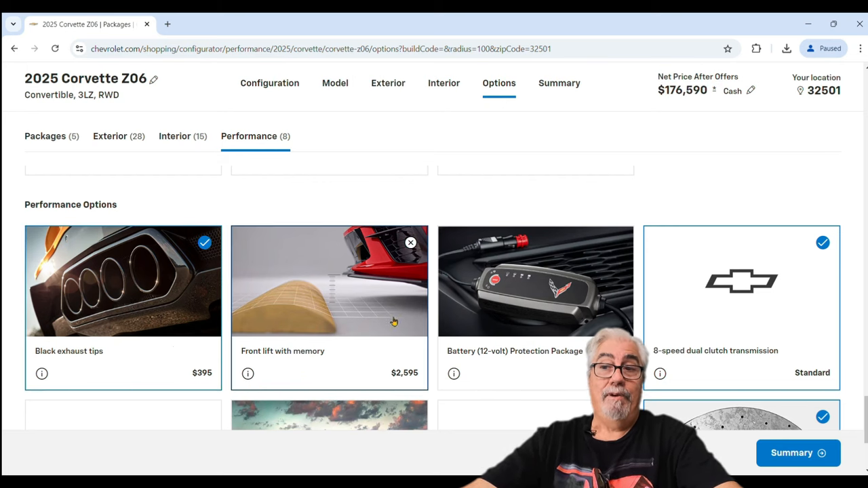
# - Add the Z07 suspension package and an engine specification plaque
pyautogui.scroll(-3)
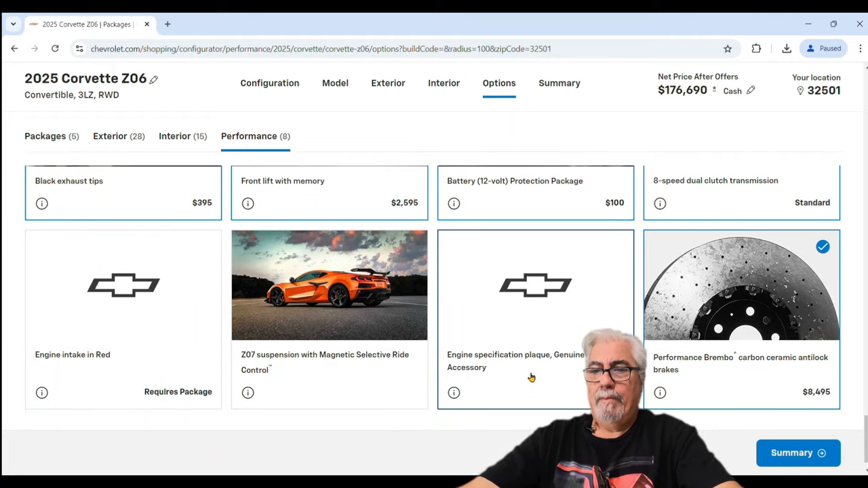
pyautogui.moveTo(361, 372)
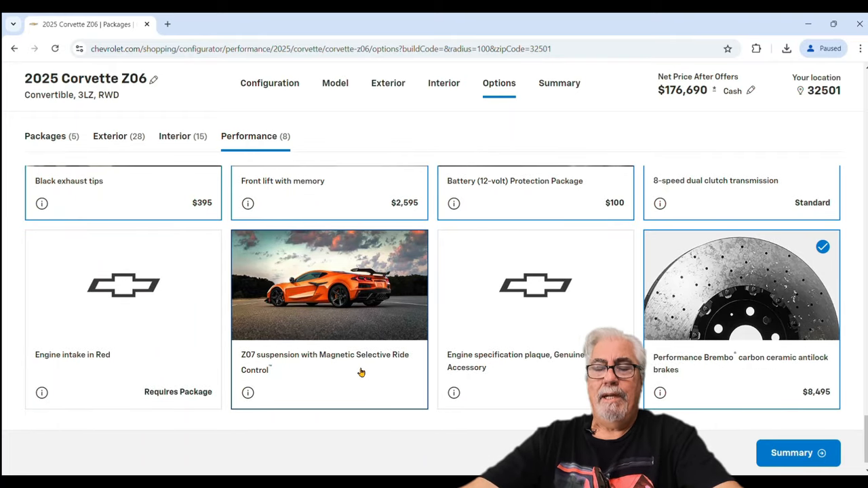
pyautogui.click(329, 332)
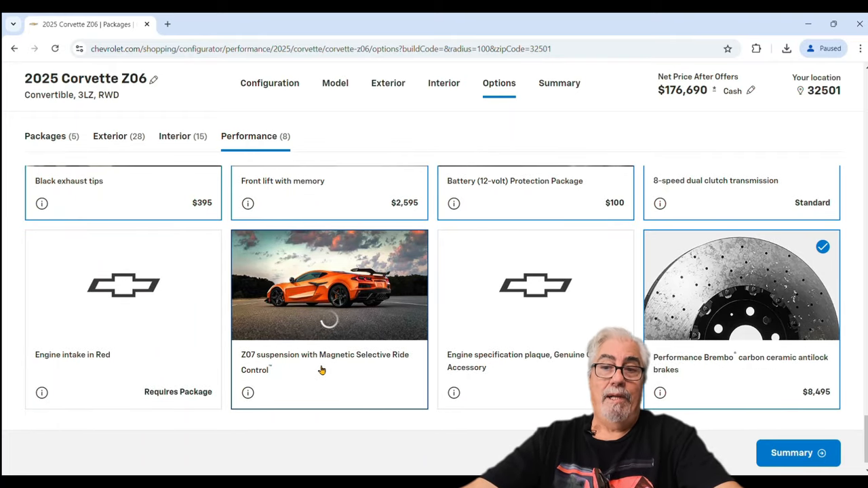
pyautogui.click(329, 285)
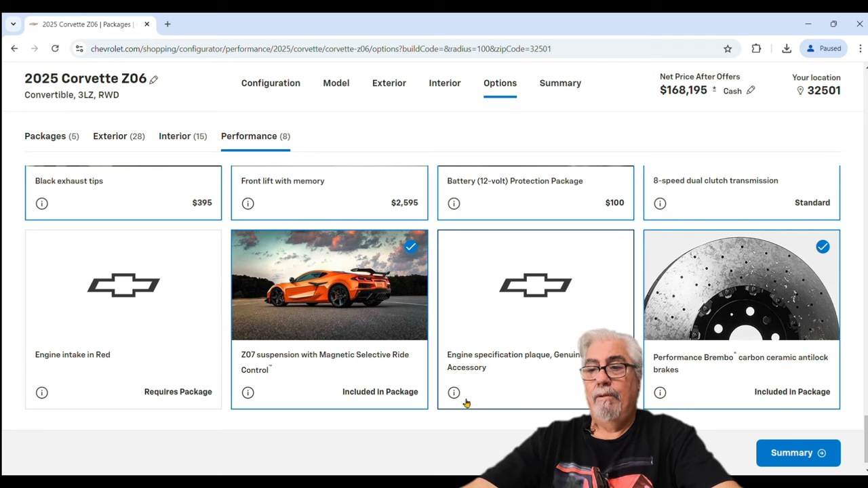
pyautogui.click(453, 392)
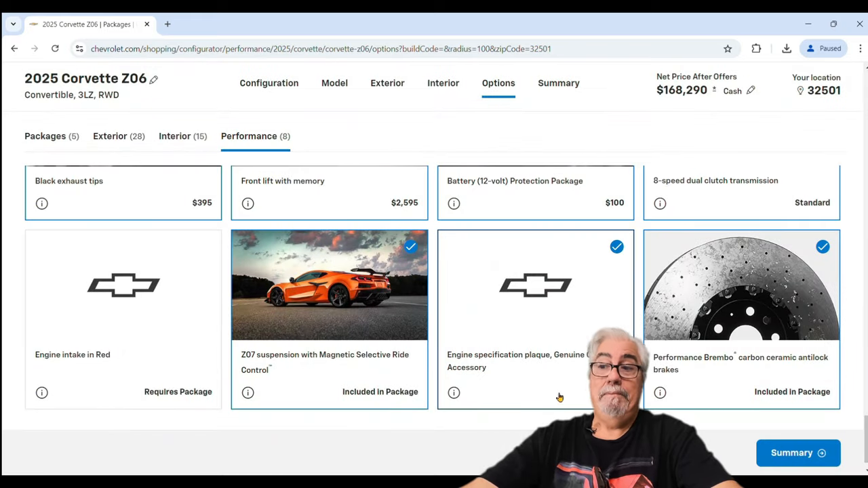
pyautogui.scroll(-3)
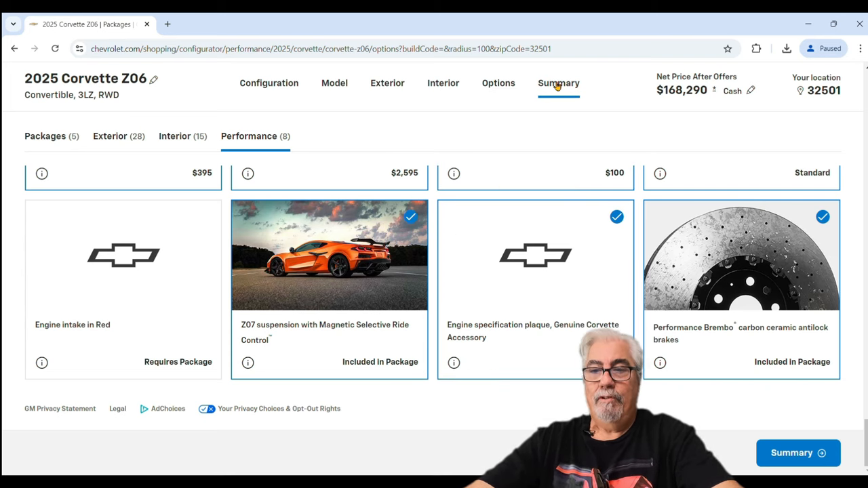
# - Open the build summary and expand its Exterior details
pyautogui.click(558, 83)
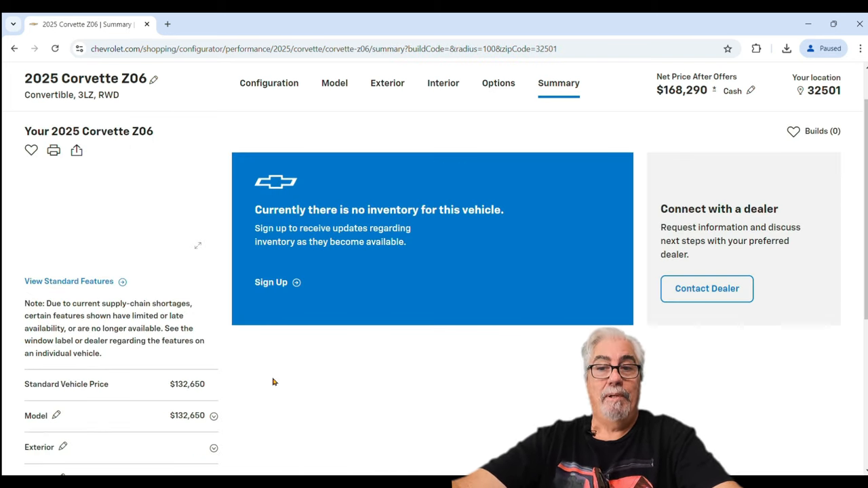
pyautogui.scroll(-3)
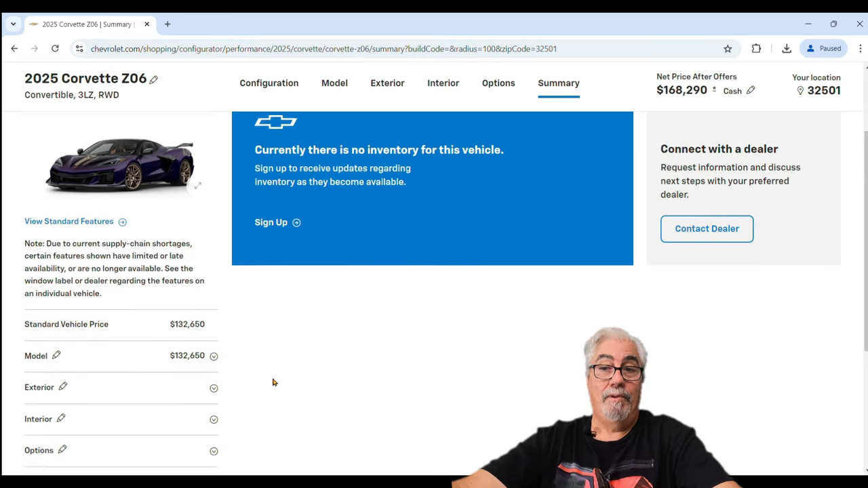
pyautogui.scroll(-3)
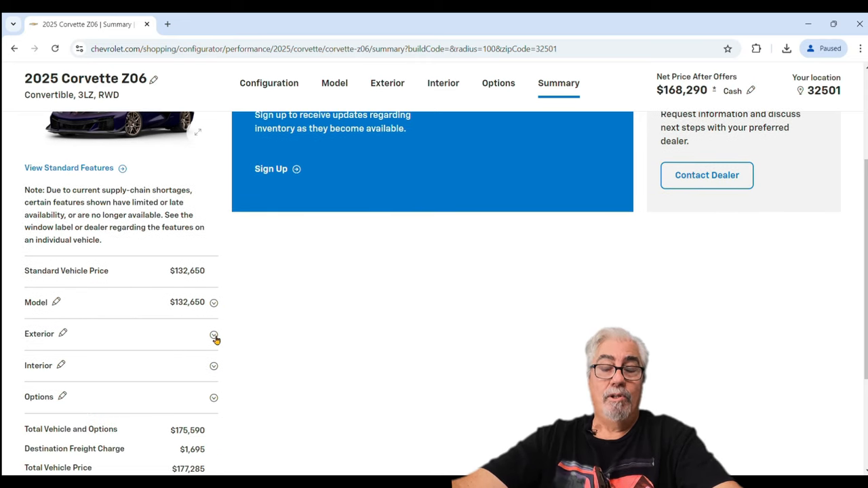
pyautogui.click(214, 334)
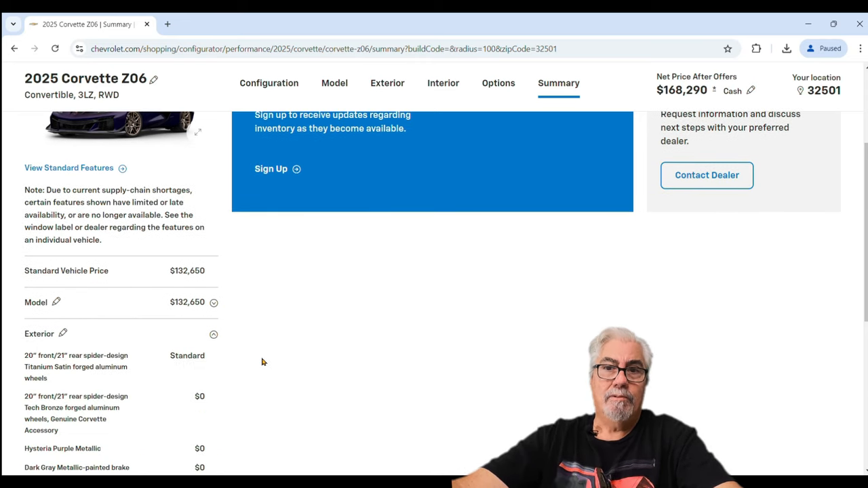
# - Scroll through the Interior and Options details down to the $177,285 total
pyautogui.scroll(-3)
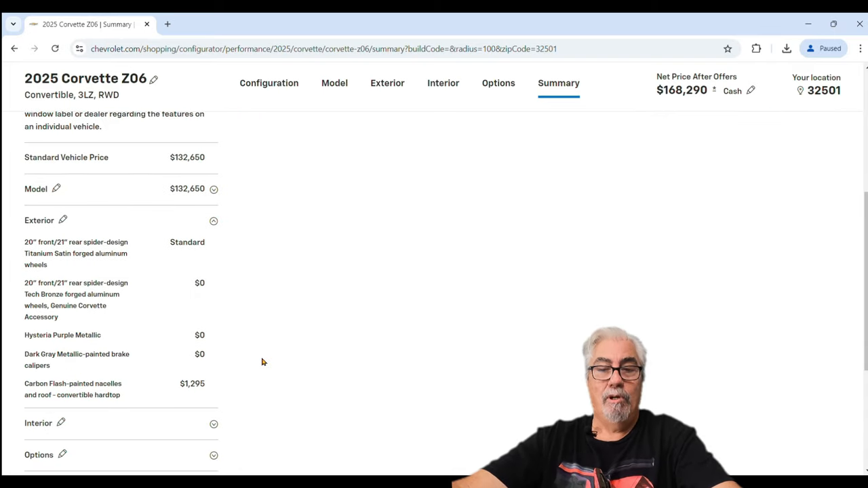
pyautogui.scroll(-3)
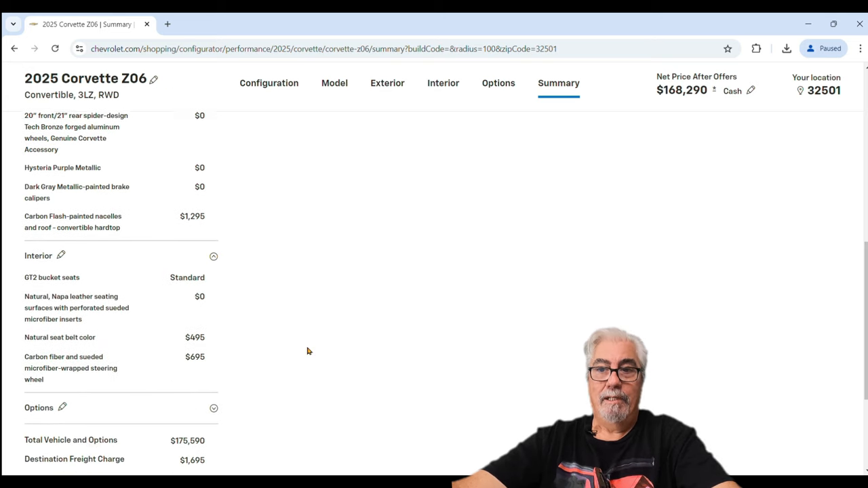
pyautogui.scroll(-3)
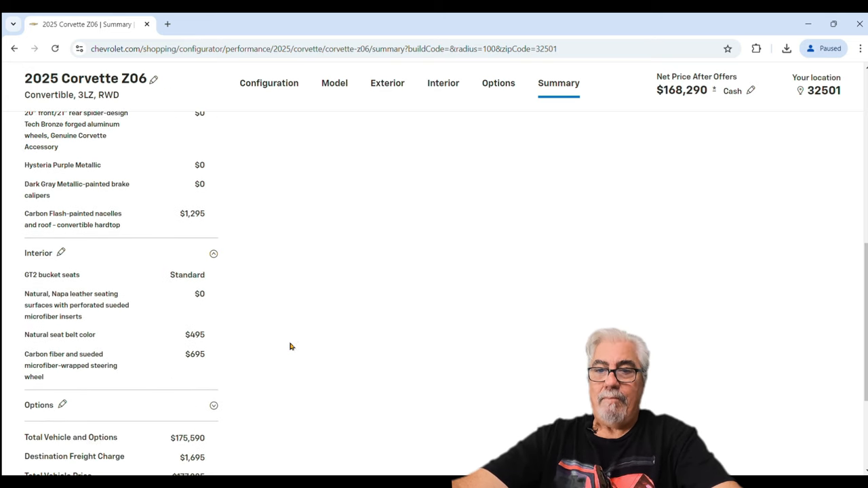
pyautogui.moveTo(325, 326)
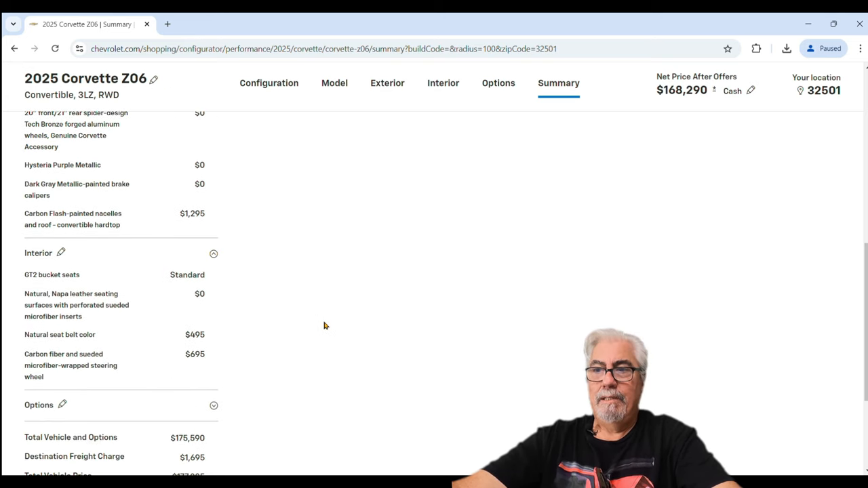
pyautogui.scroll(-3)
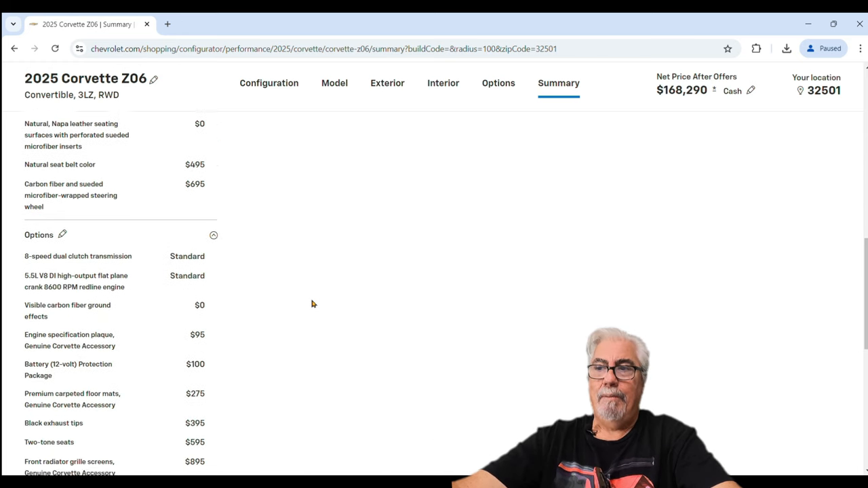
pyautogui.scroll(-3)
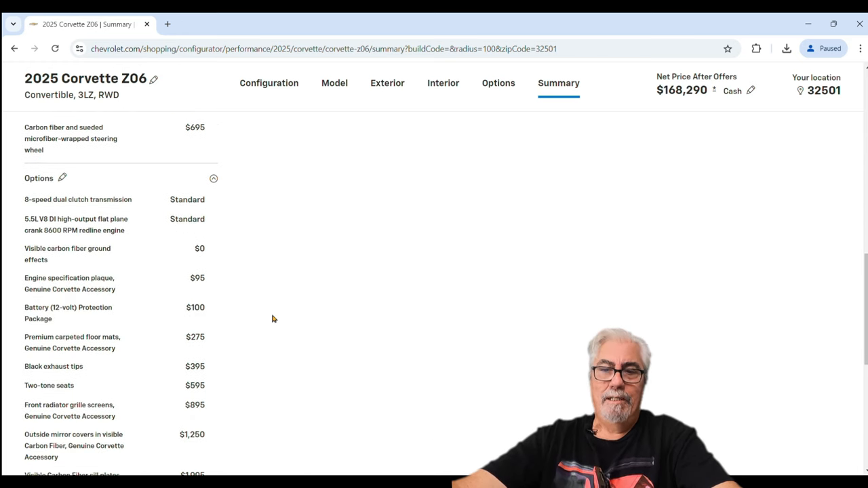
pyautogui.moveTo(137, 373)
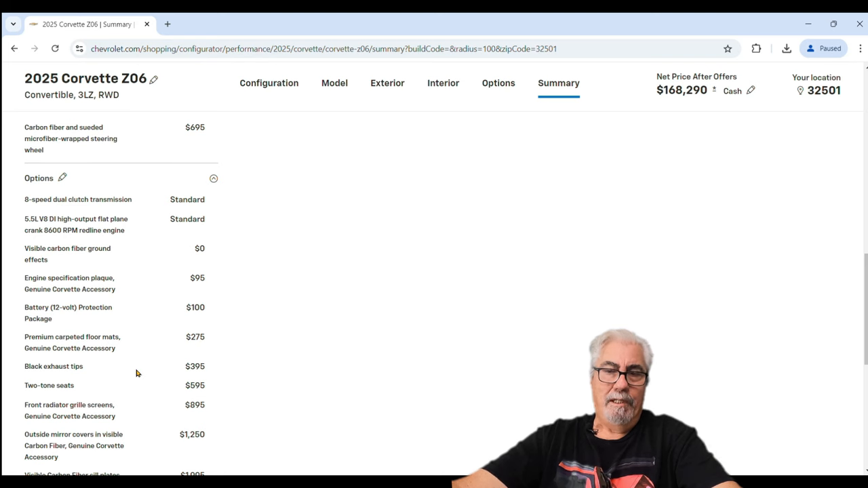
pyautogui.scroll(-3)
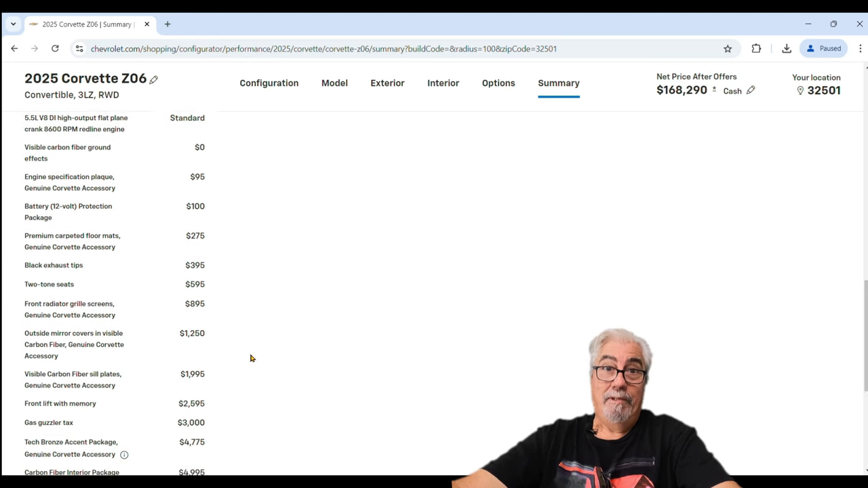
pyautogui.scroll(-3)
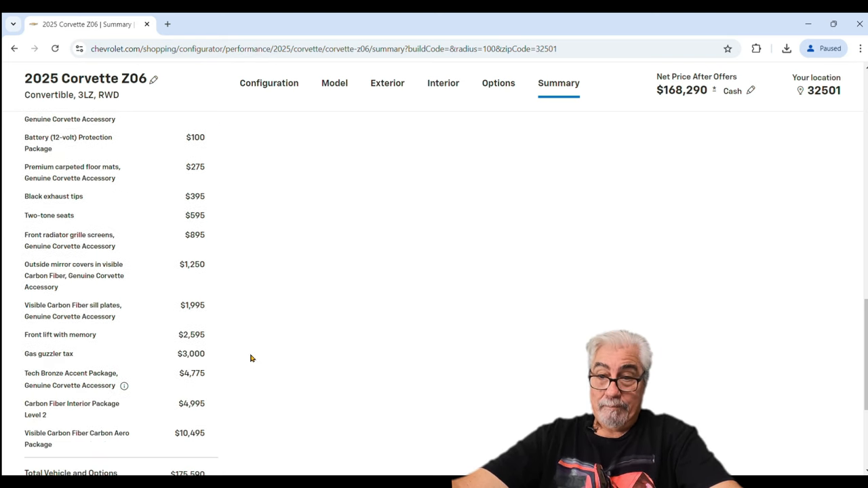
pyautogui.scroll(-3)
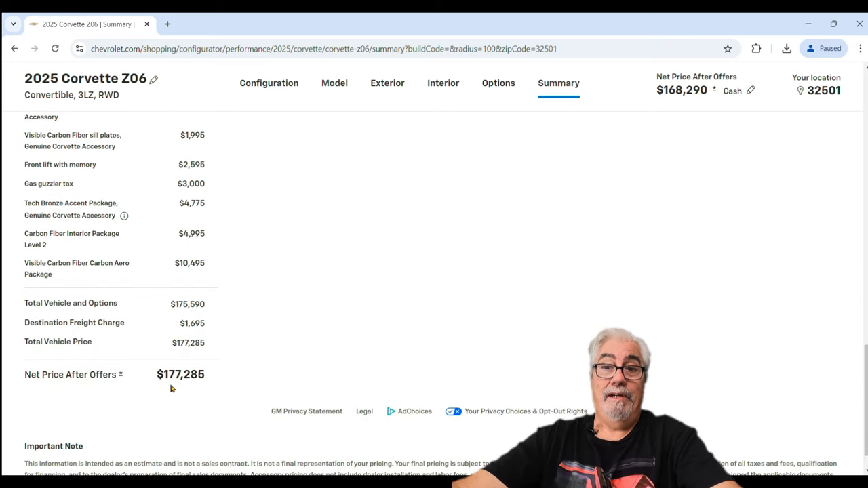
pyautogui.scroll(3)
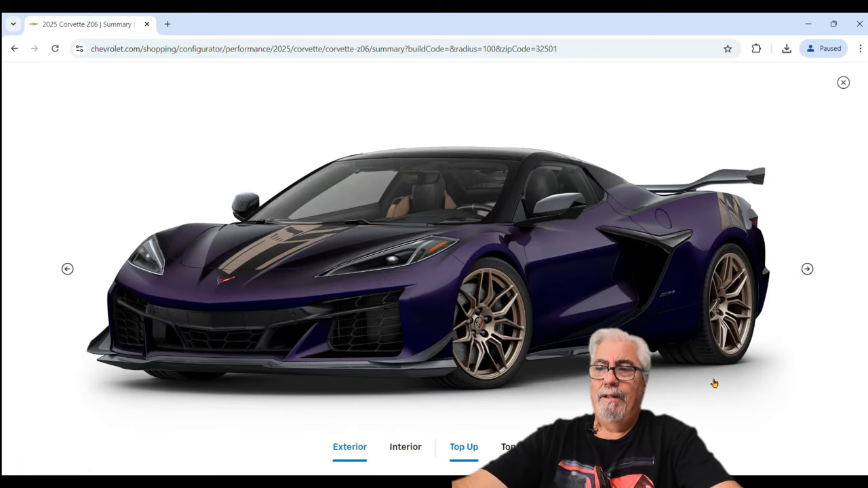
pyautogui.moveTo(812, 240)
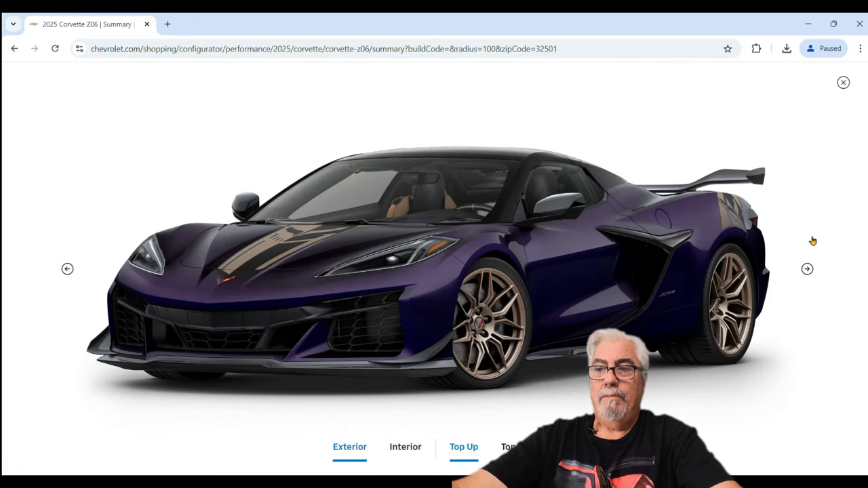
# - Cycle through the top-up Z06 rendering angles, including the overhead view
pyautogui.click(806, 269)
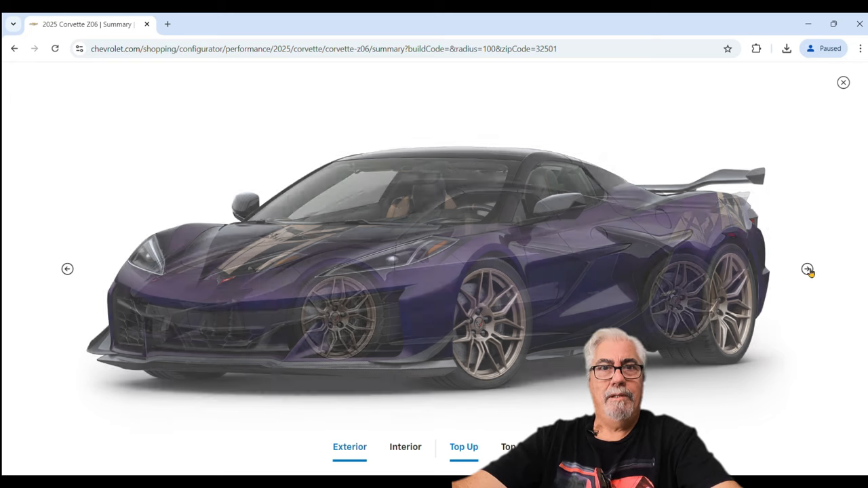
pyautogui.click(806, 270)
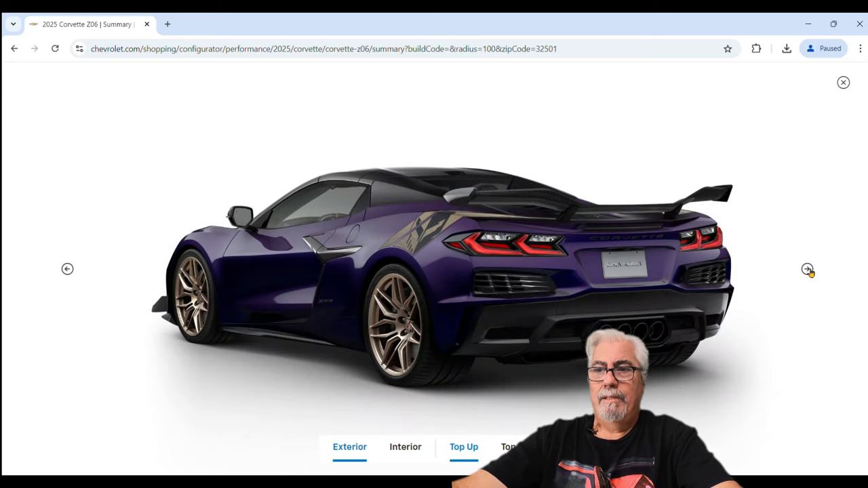
pyautogui.click(807, 269)
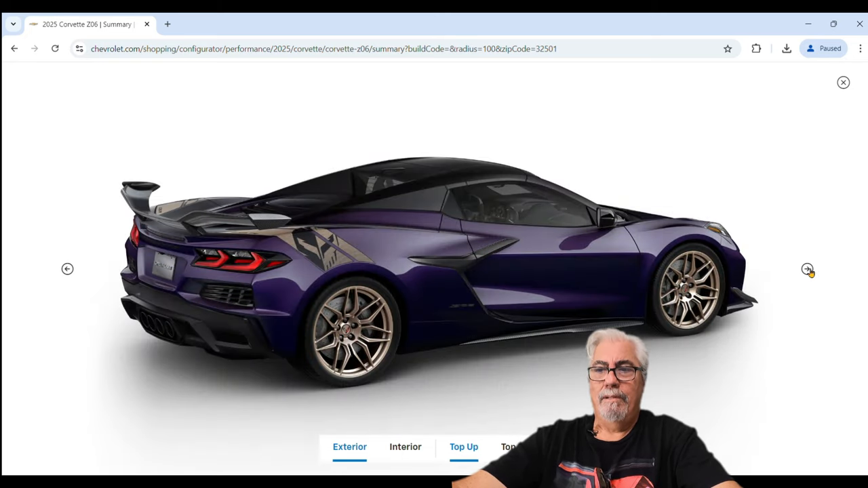
pyautogui.click(805, 270)
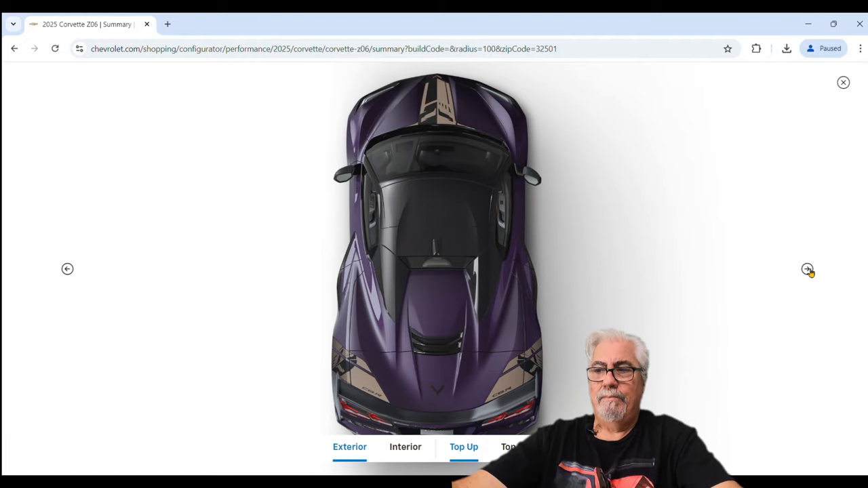
pyautogui.click(805, 269)
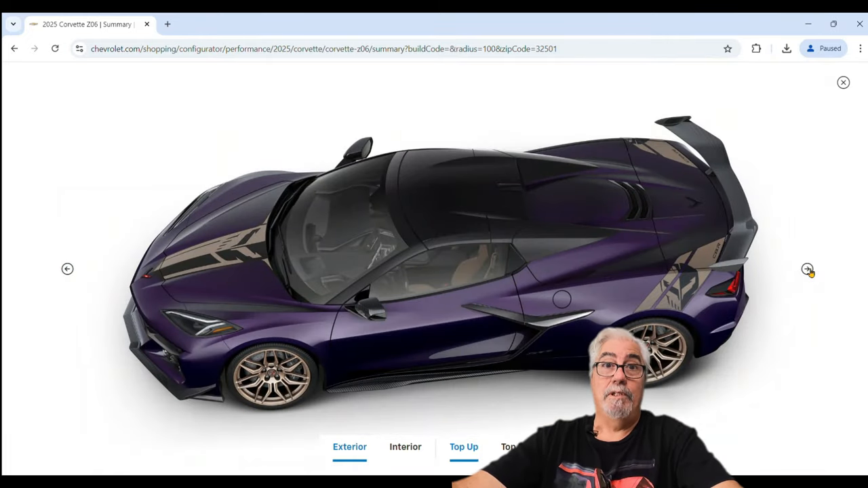
# - View the top-down convertible from all angles, including cabin and bronze wheel close-up, then close the viewer
pyautogui.click(806, 269)
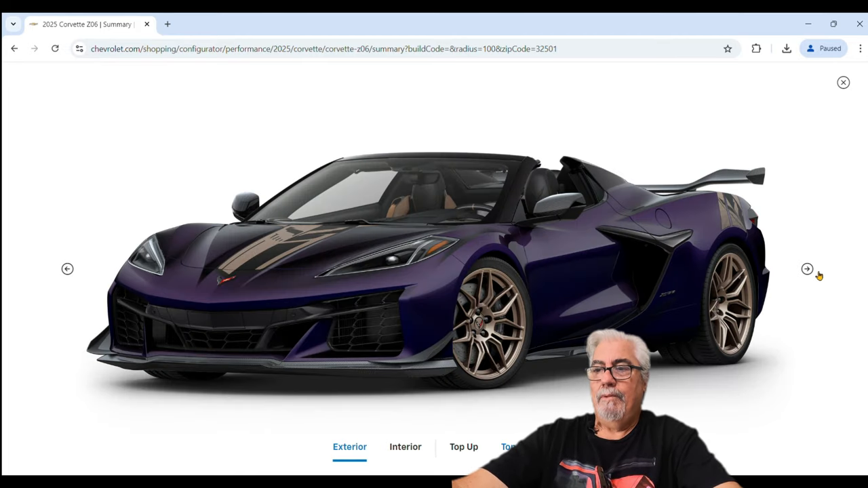
pyautogui.moveTo(808, 272)
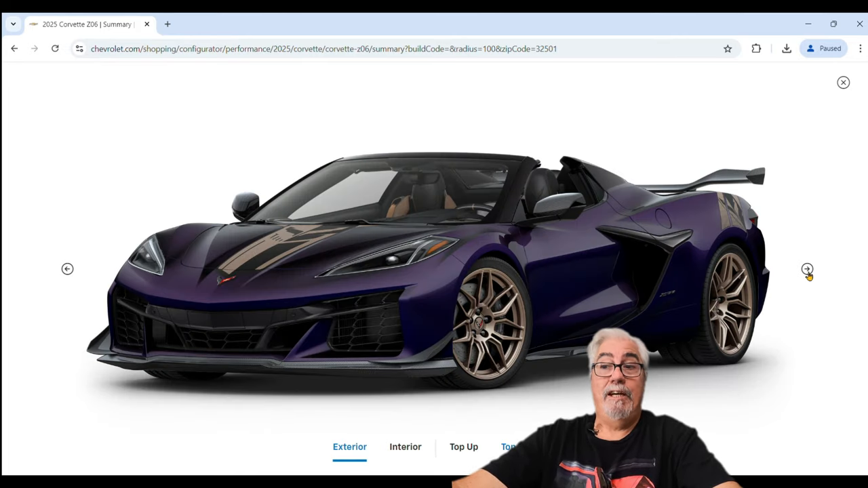
pyautogui.click(807, 270)
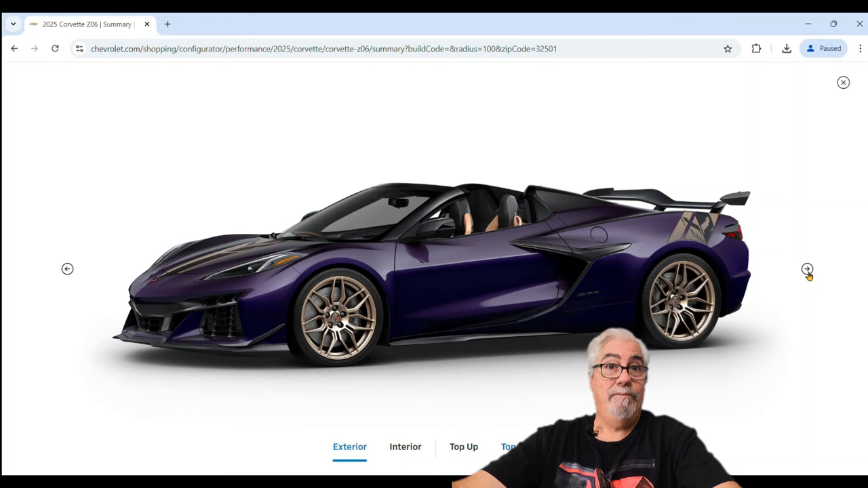
pyautogui.click(807, 270)
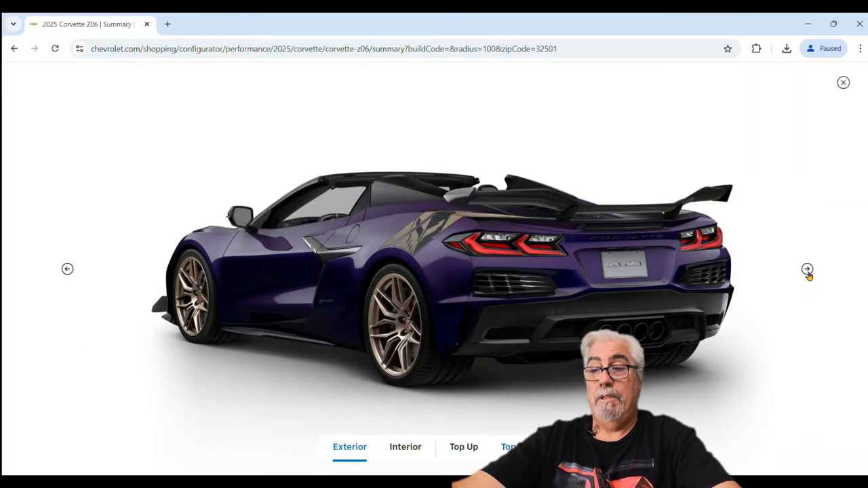
pyautogui.click(807, 269)
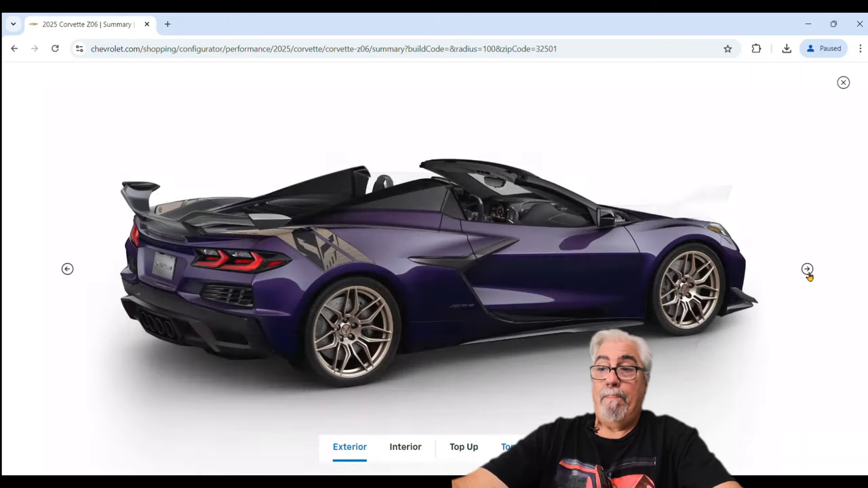
pyautogui.click(807, 269)
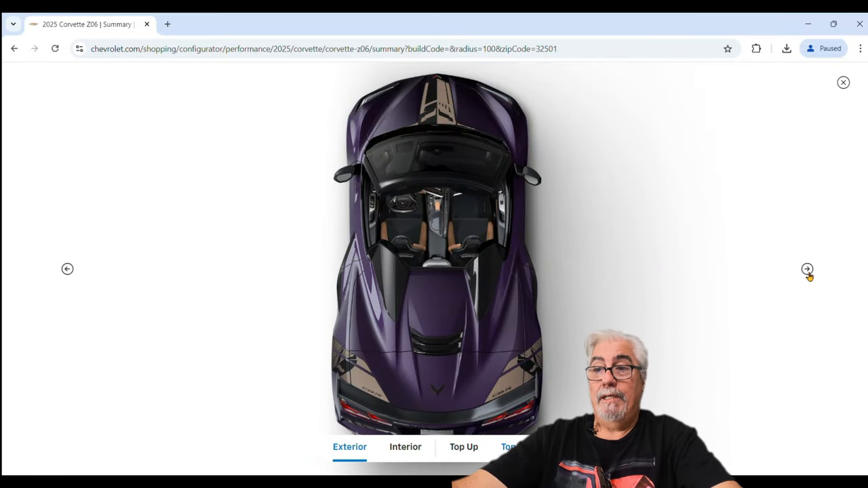
pyautogui.click(807, 269)
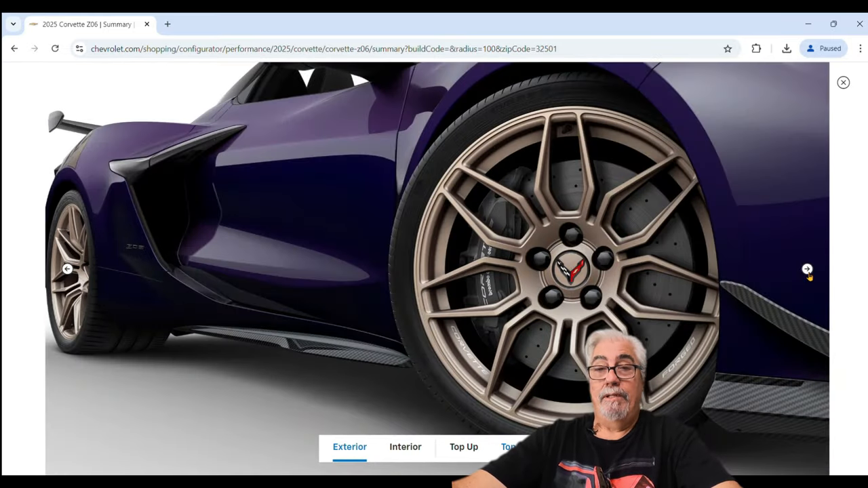
pyautogui.click(806, 268)
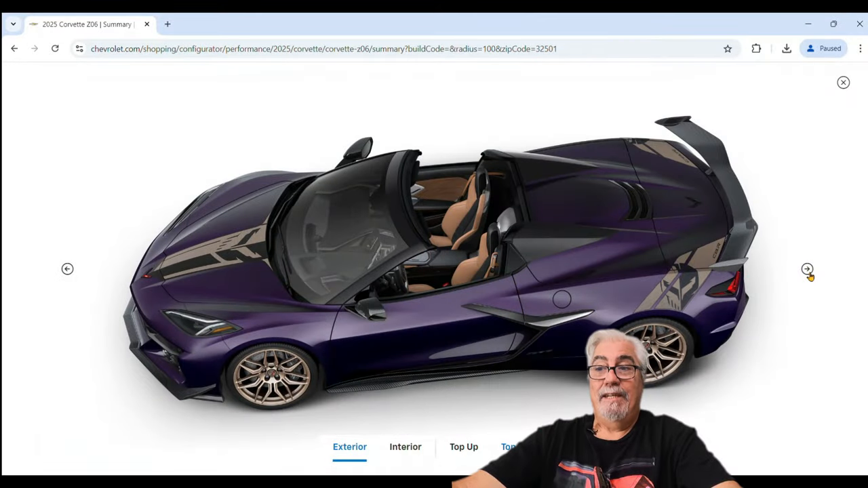
pyautogui.click(807, 269)
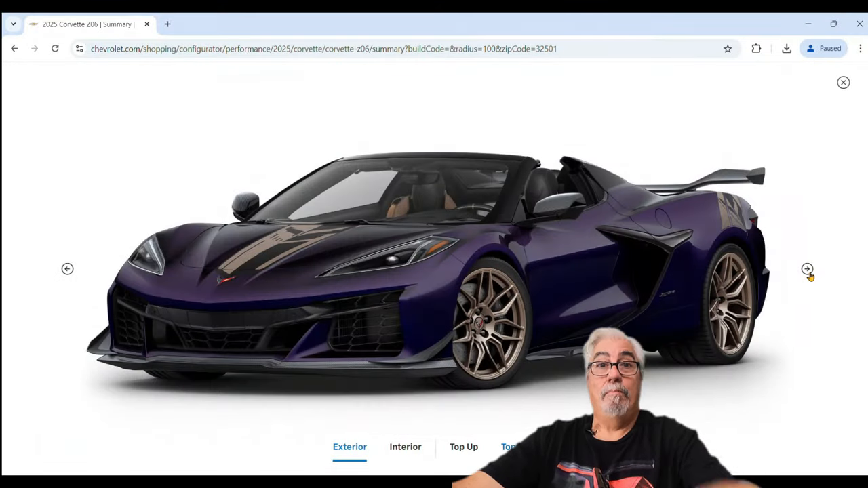
pyautogui.click(807, 270)
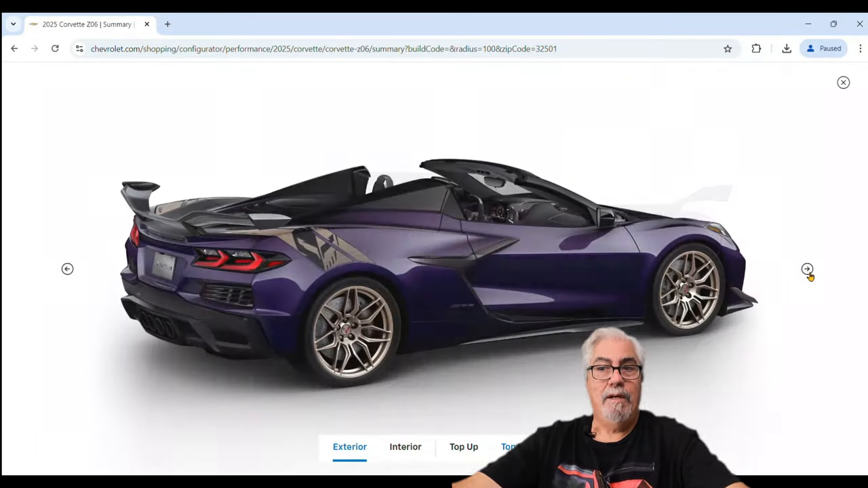
pyautogui.click(807, 269)
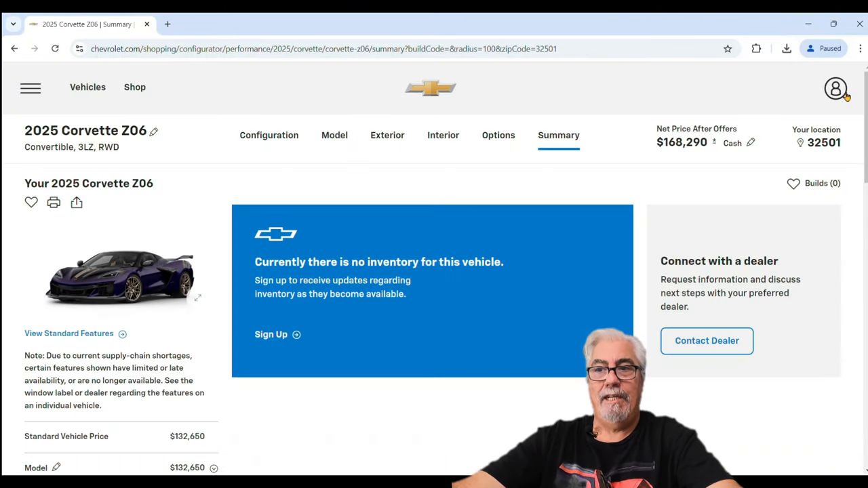
# - Add the Jake logo Corvette racing script center caps ($168,540) and return to the summary renderings
pyautogui.click(387, 135)
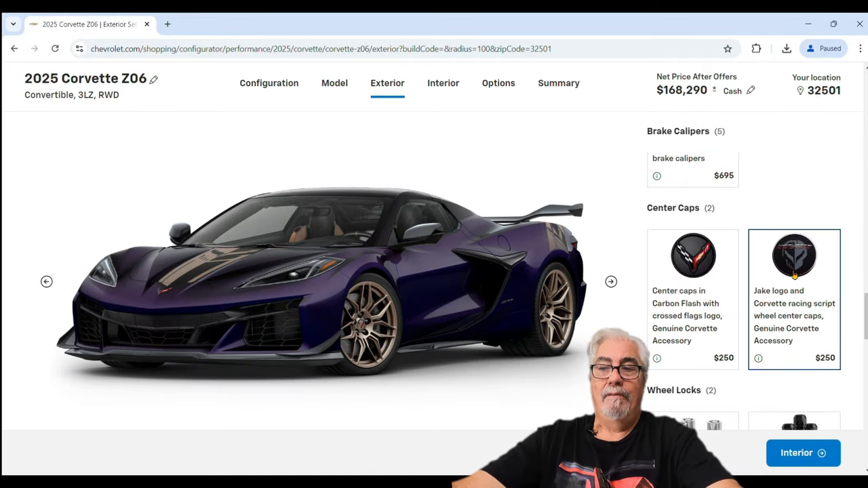
pyautogui.click(794, 256)
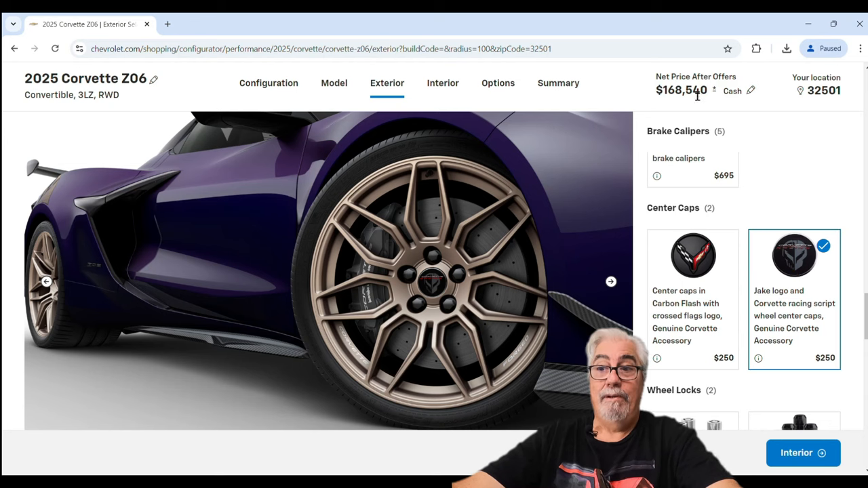
pyautogui.click(558, 83)
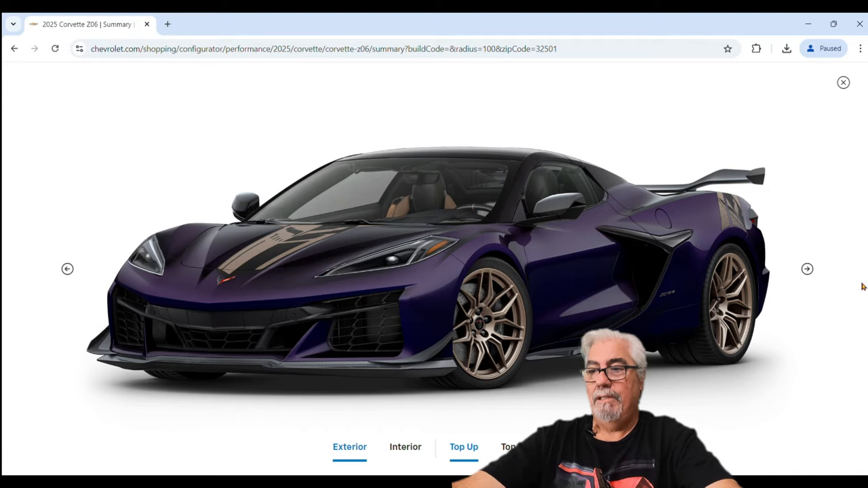
pyautogui.click(807, 268)
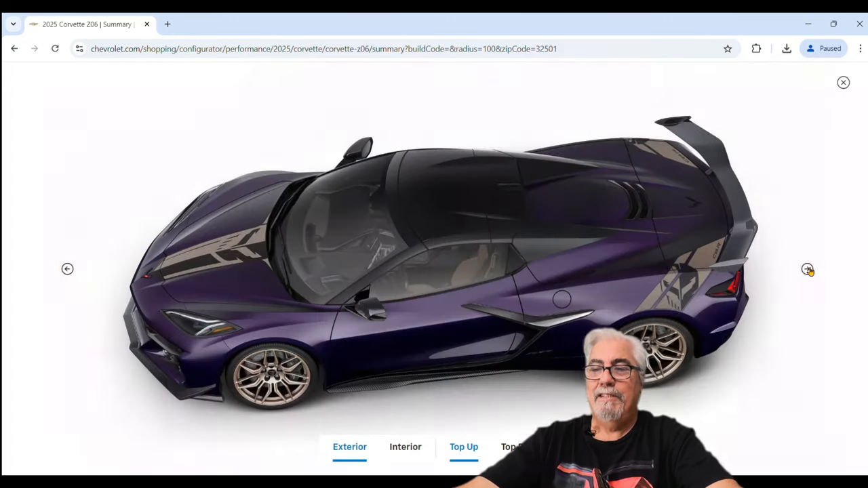
pyautogui.click(807, 269)
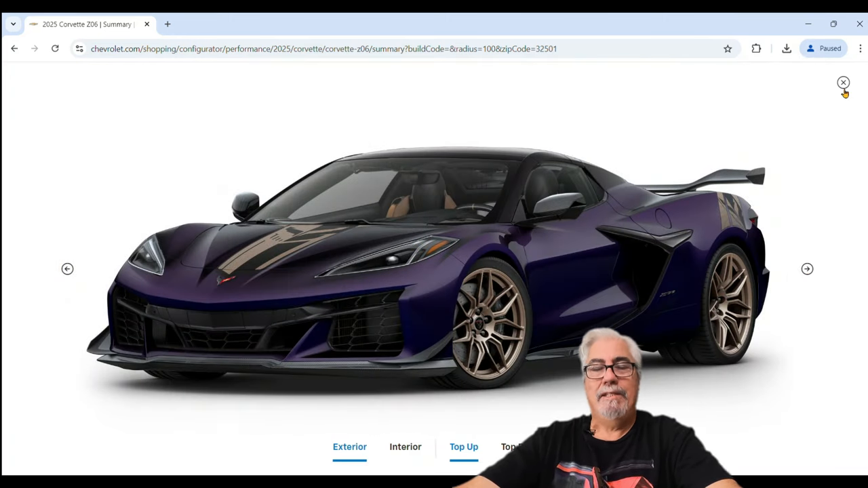
pyautogui.click(843, 82)
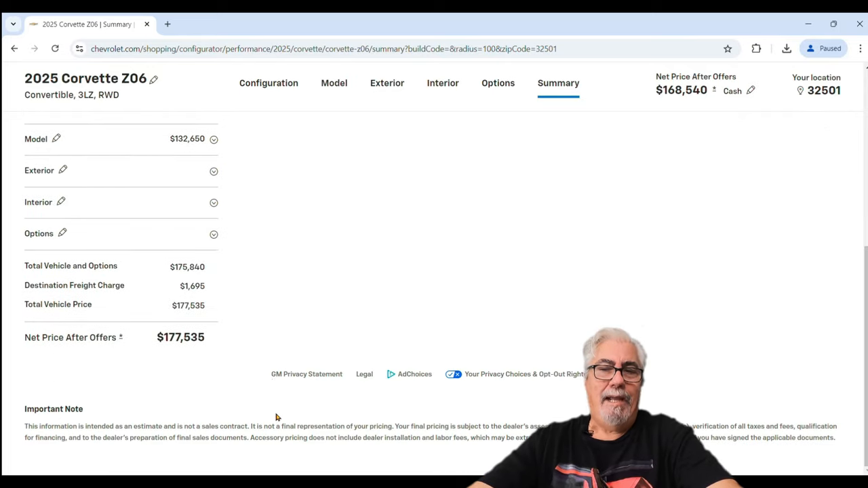
pyautogui.moveTo(603, 295)
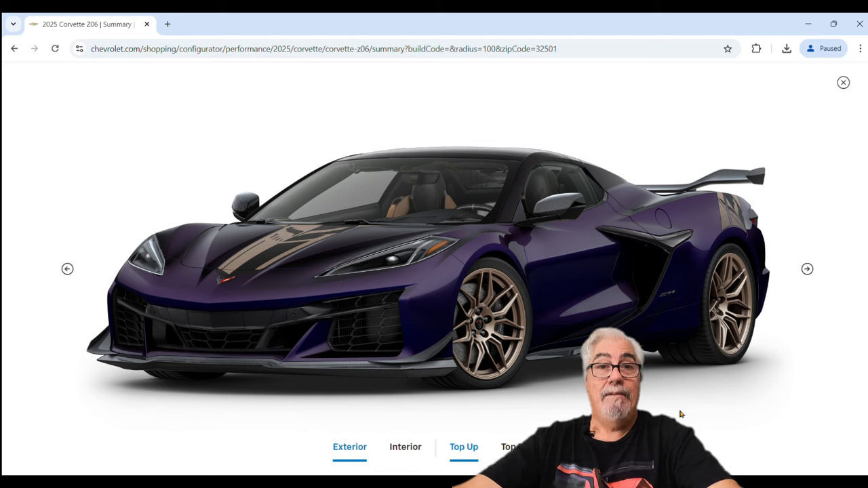
pyautogui.moveTo(782, 90)
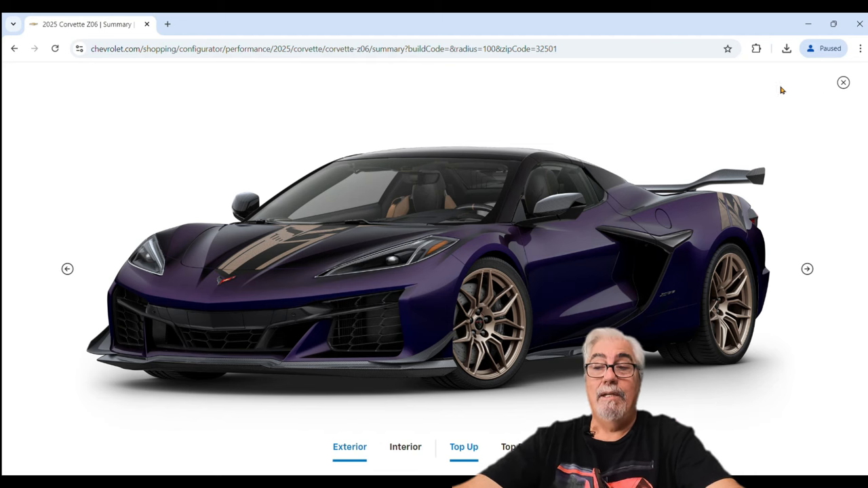
pyautogui.moveTo(777, 184)
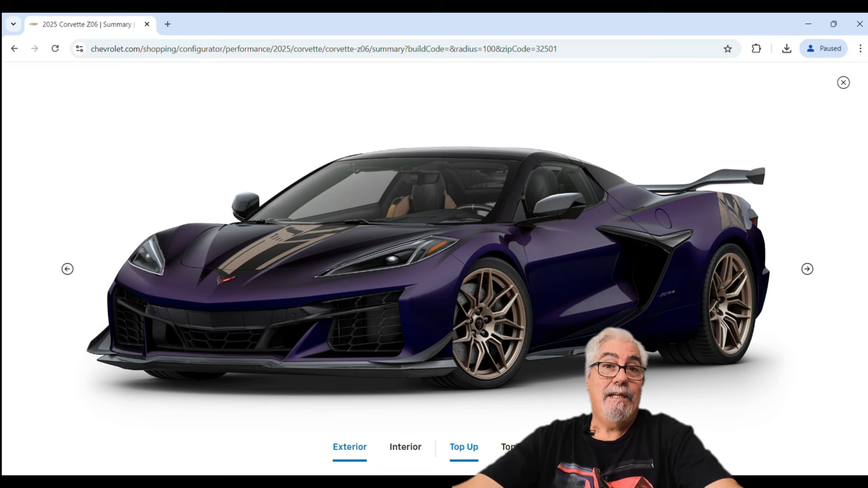
pyautogui.moveTo(819, 80)
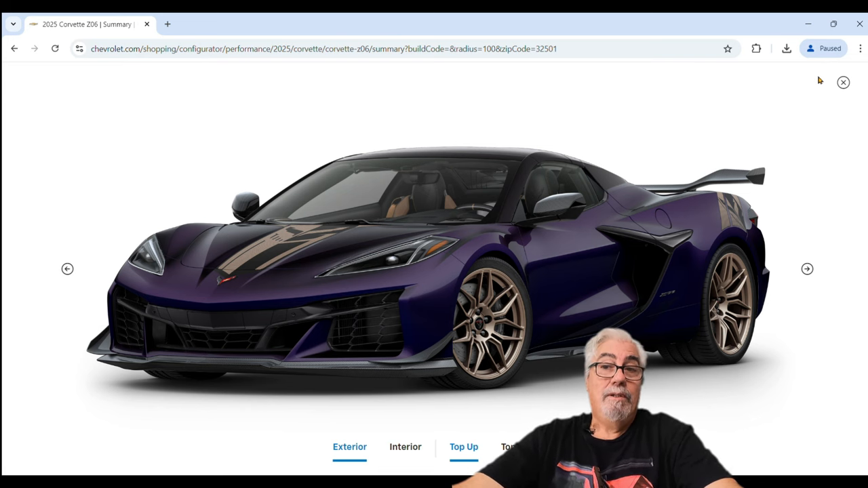